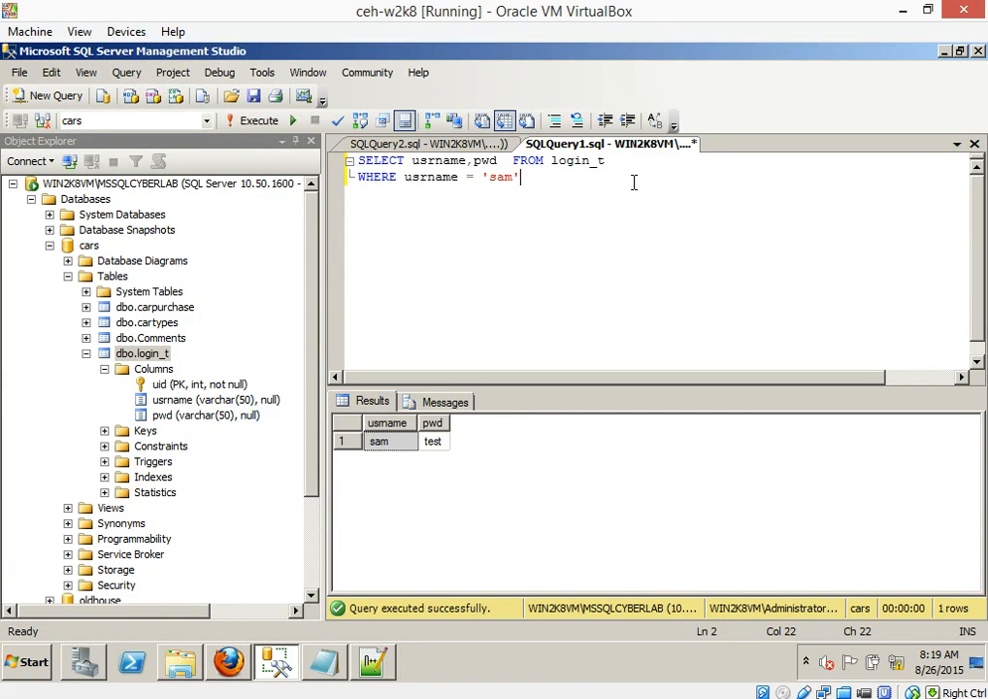
Step: Wrap the SELECT…WHERE username = 'sam' login query in /* */ block-comment markers
click(521, 161)
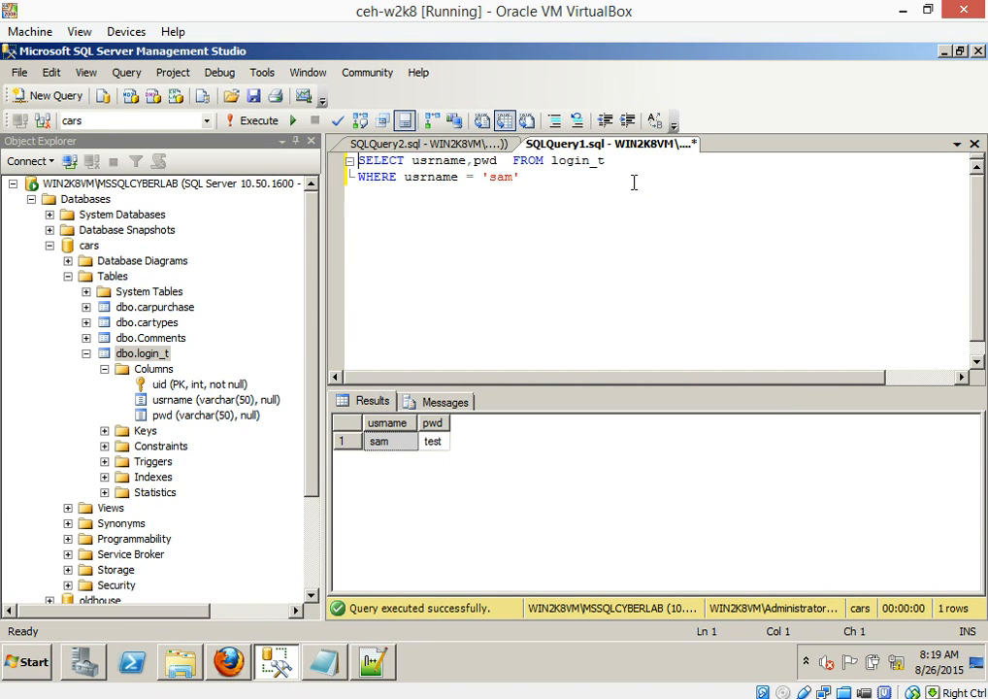
click(369, 159)
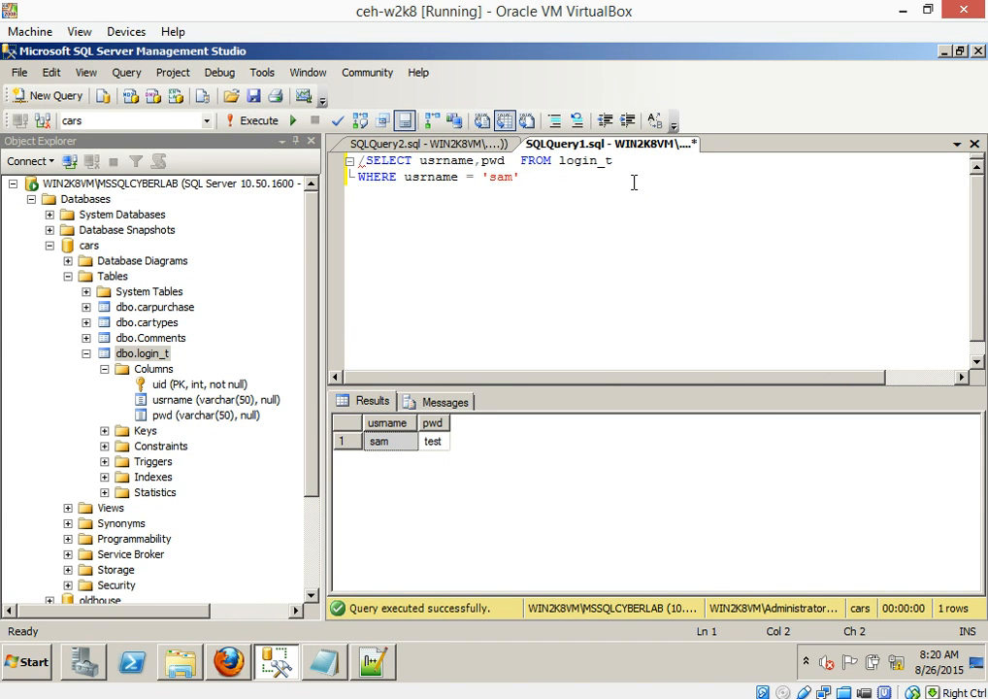
text(/)
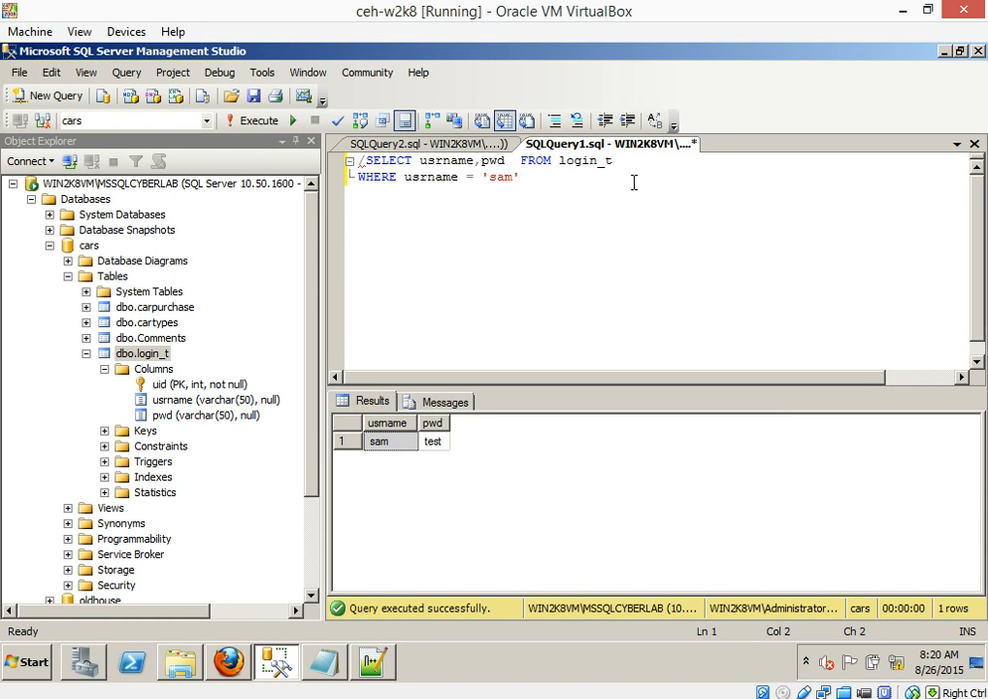
text(/*)
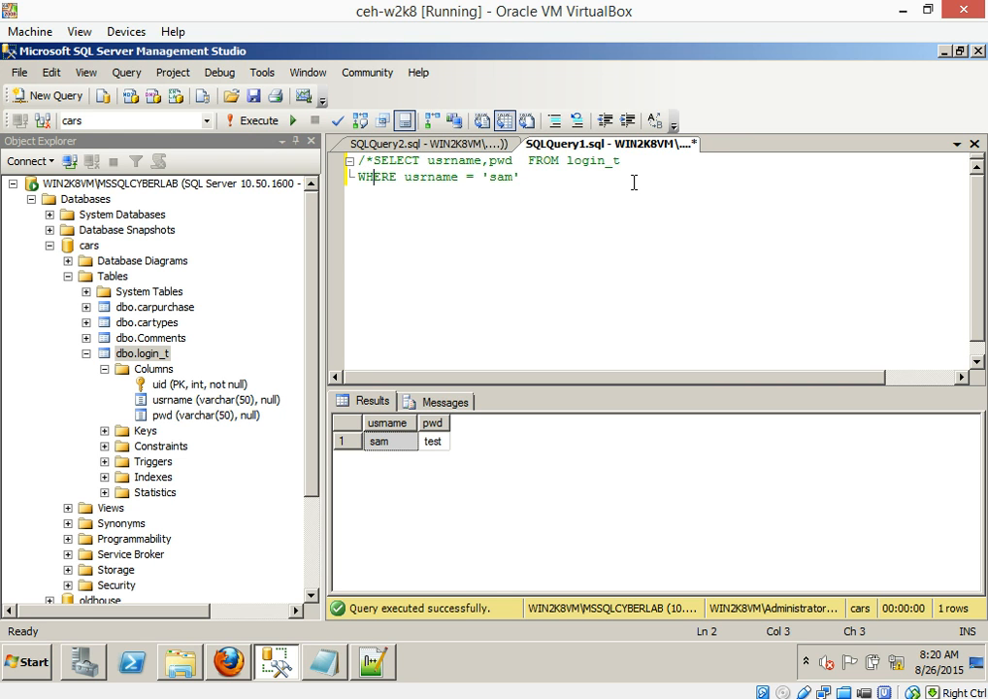
text(/)
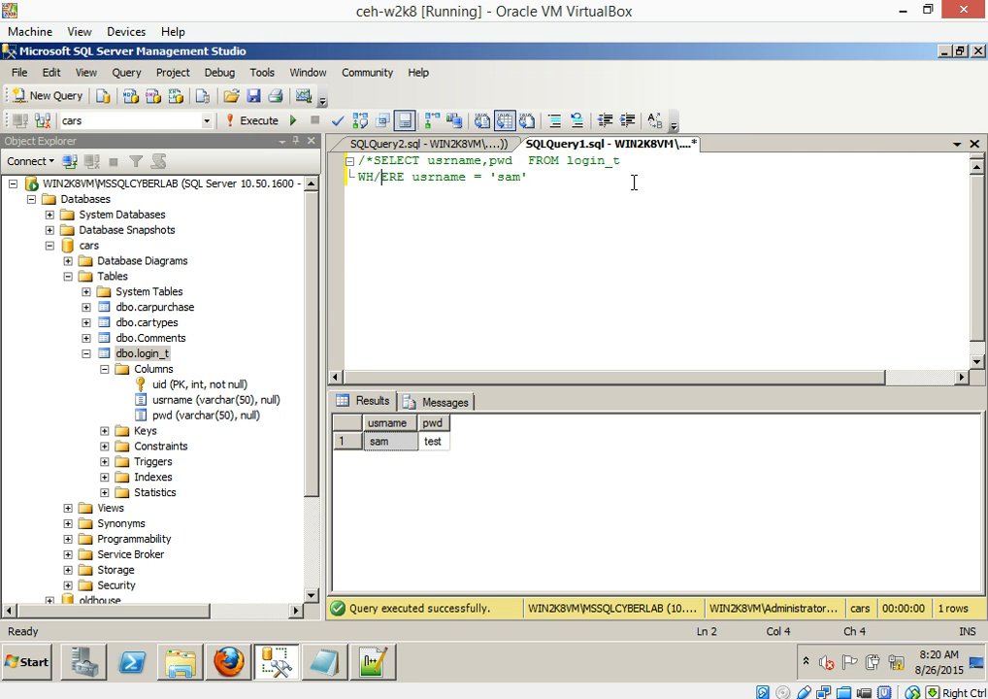
key(Backspace)
text(*/)
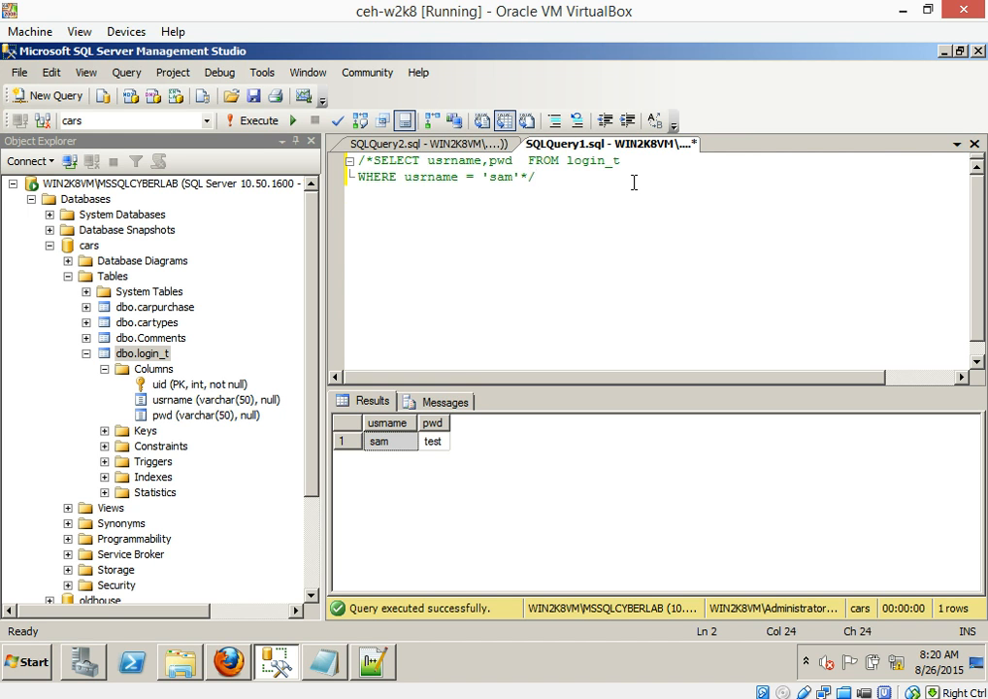
Step: Remove the junk characters typed below, leaving room for the uncommented query copy
text(zfsddfdsf)
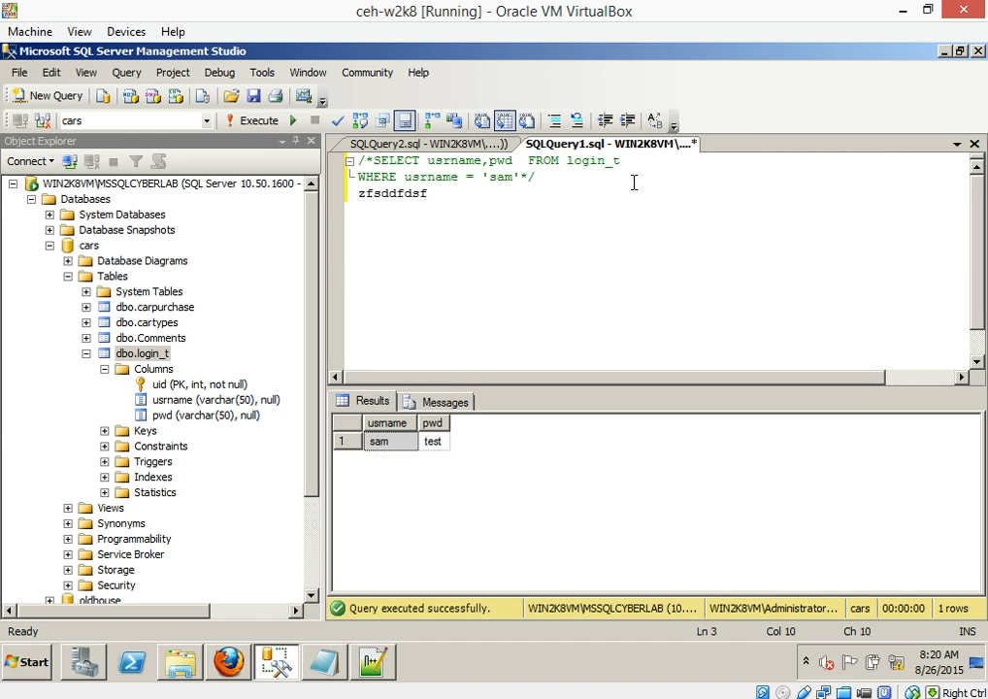
key(Backspace)
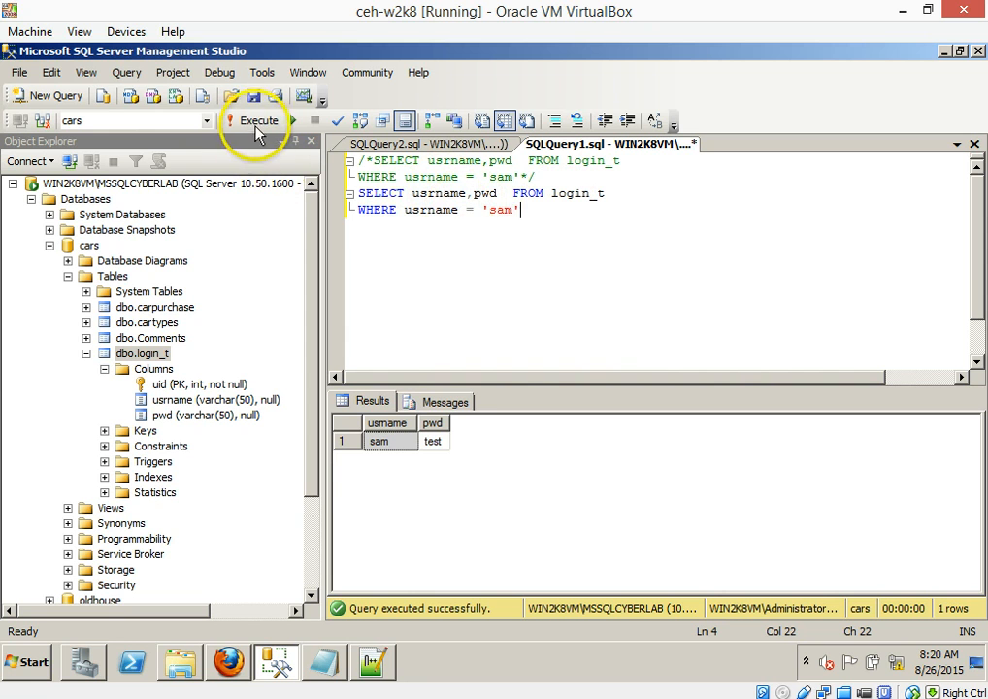
click(256, 121)
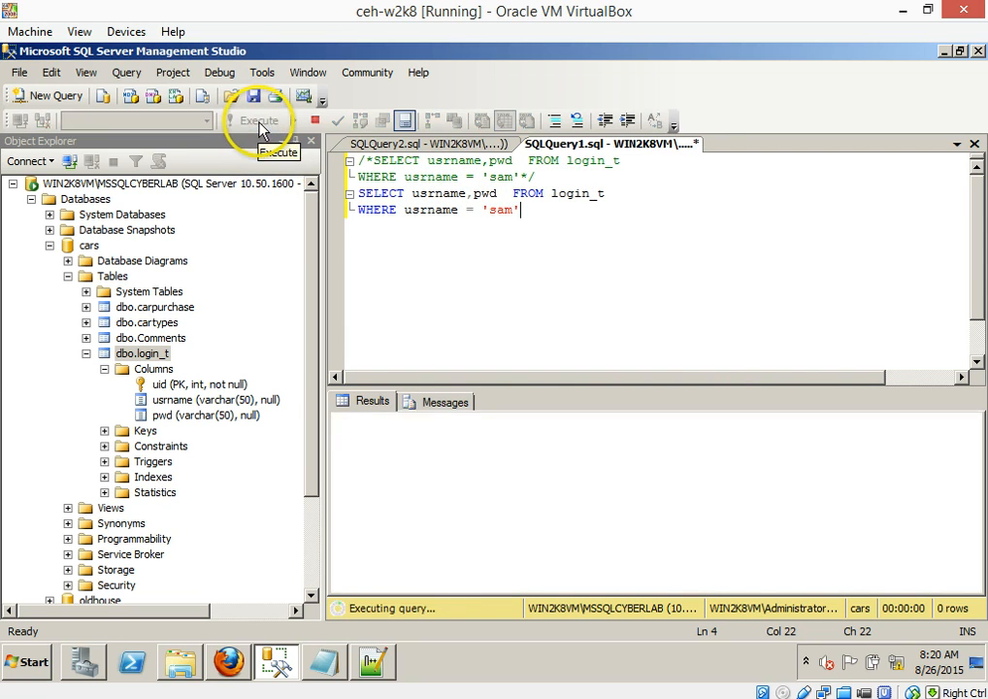
click(260, 120)
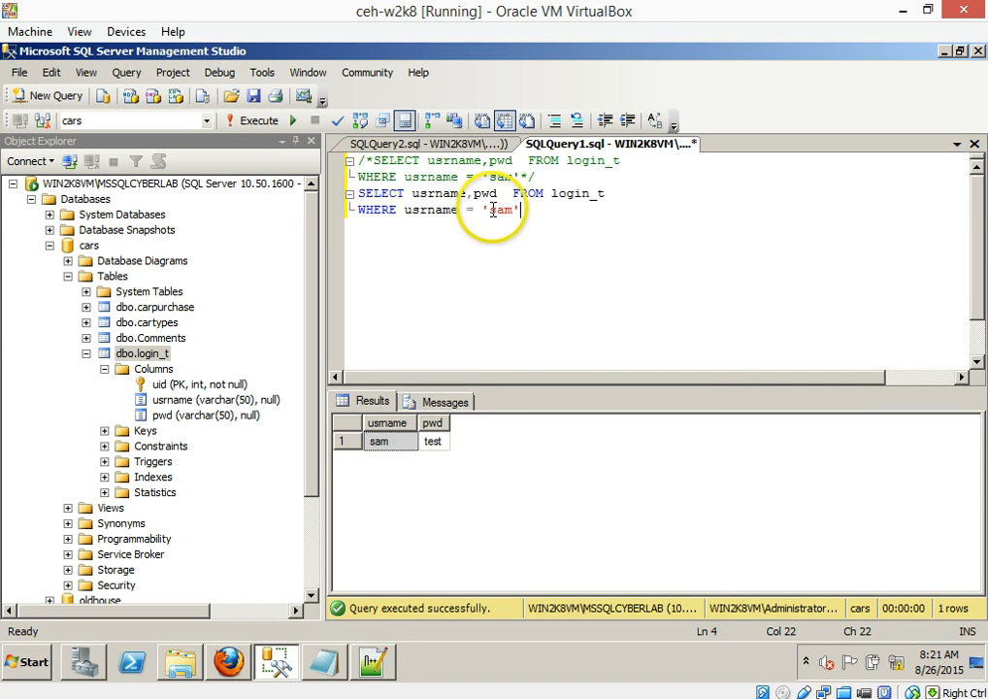
Step: Replace the literal sam in the copied WHERE clause with txtUserName.Value
double_click(497, 210)
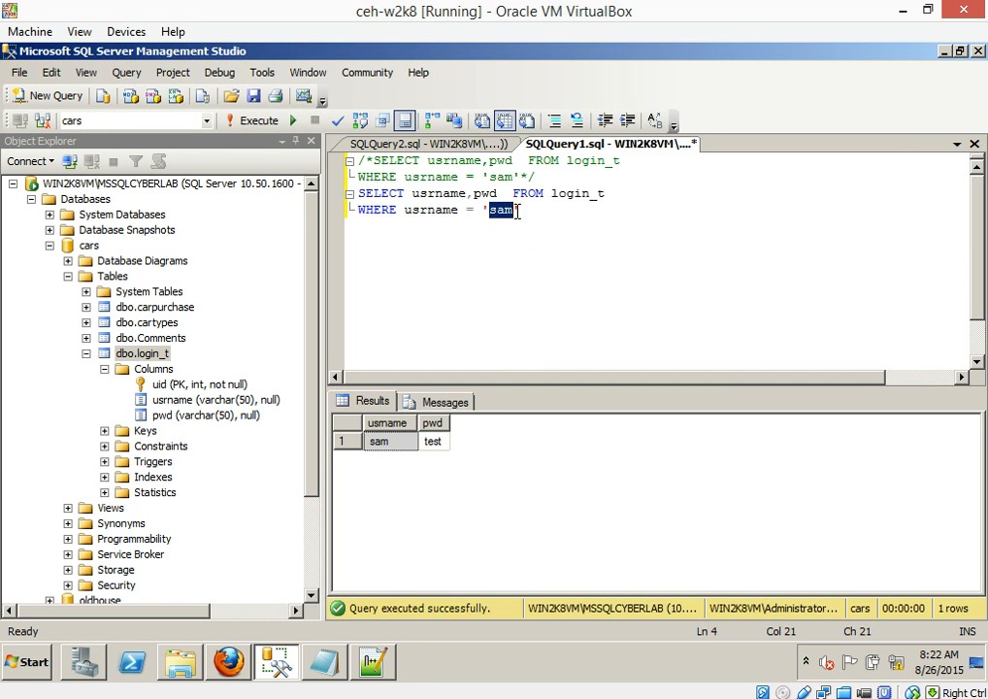
key(Delete)
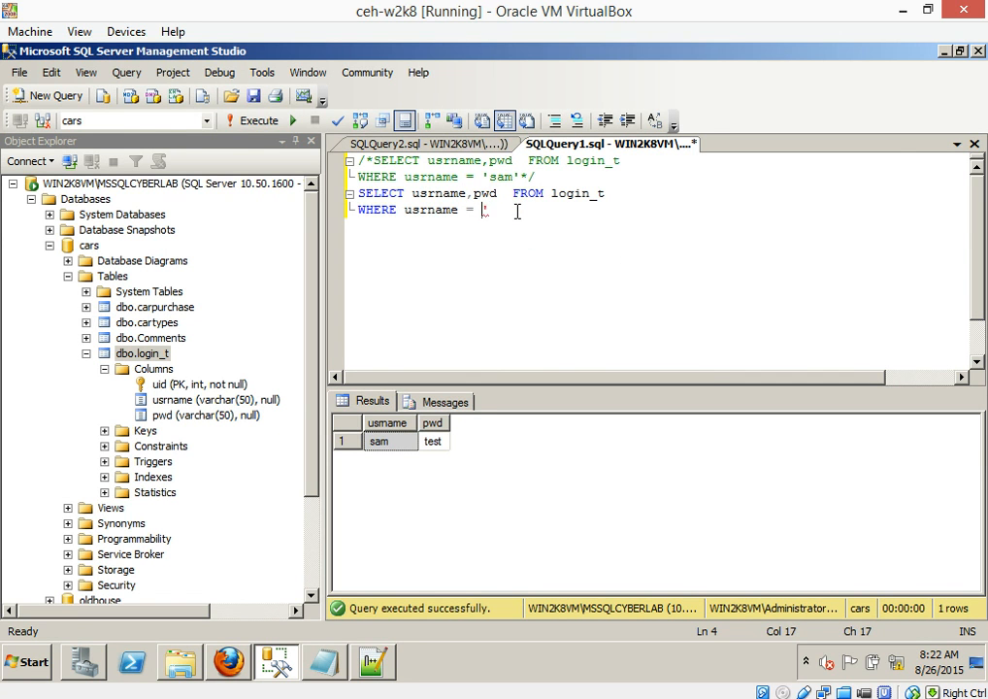
text(txt)
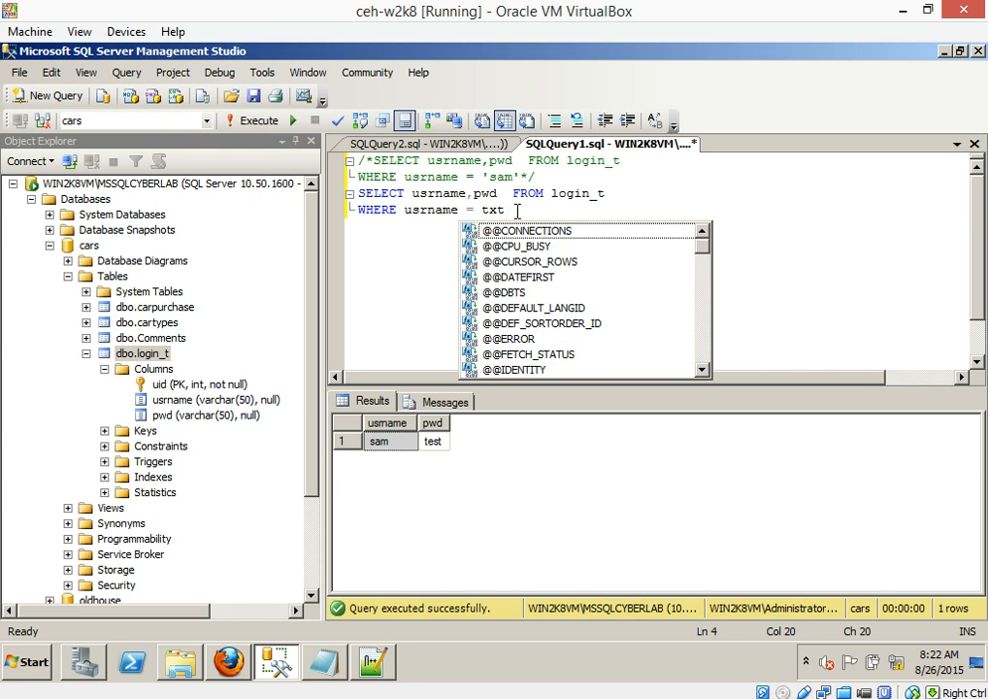
text(UserName)
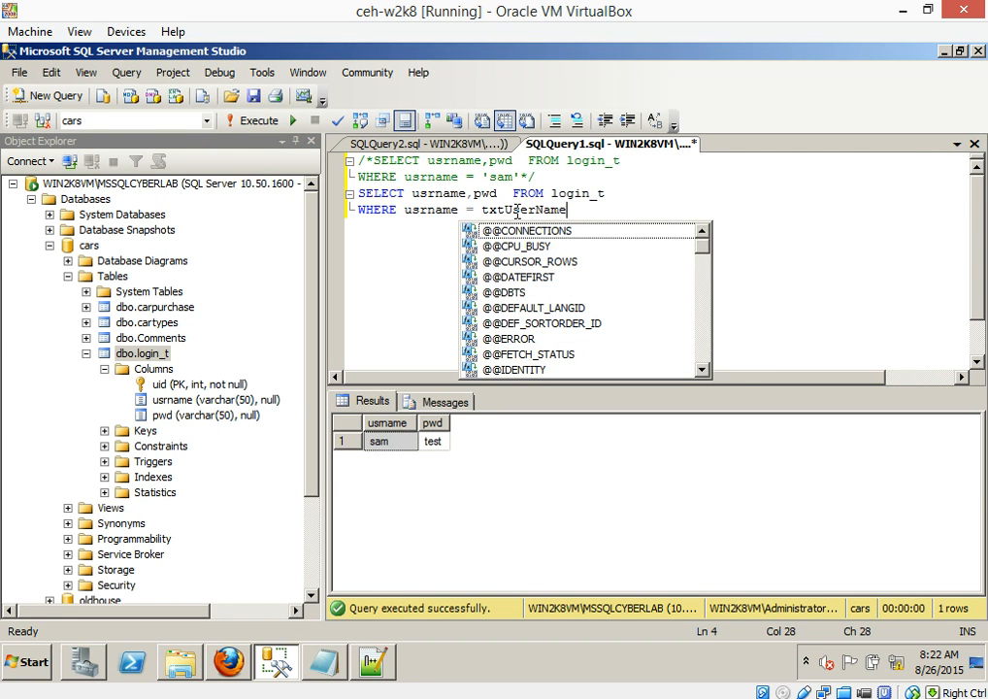
text(.Vla)
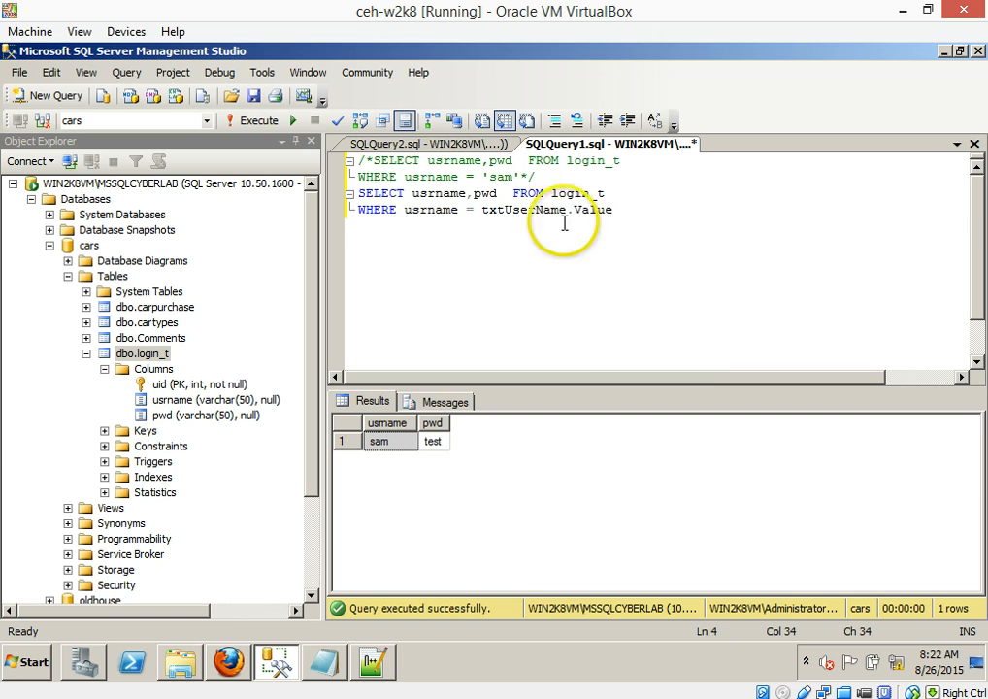
mouse_move(615, 318)
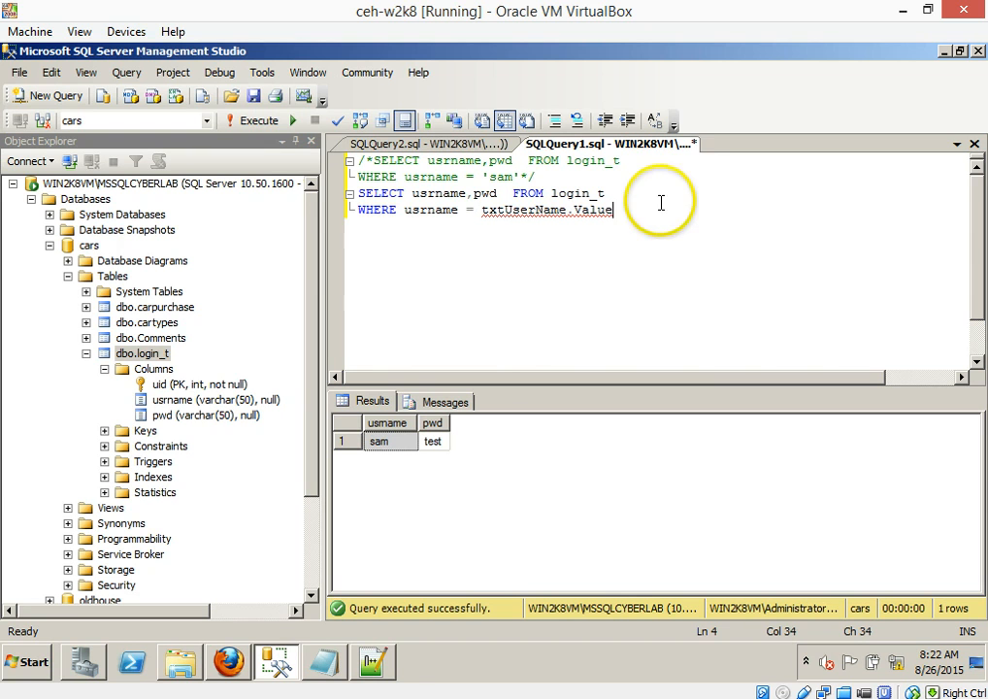
mouse_move(630, 256)
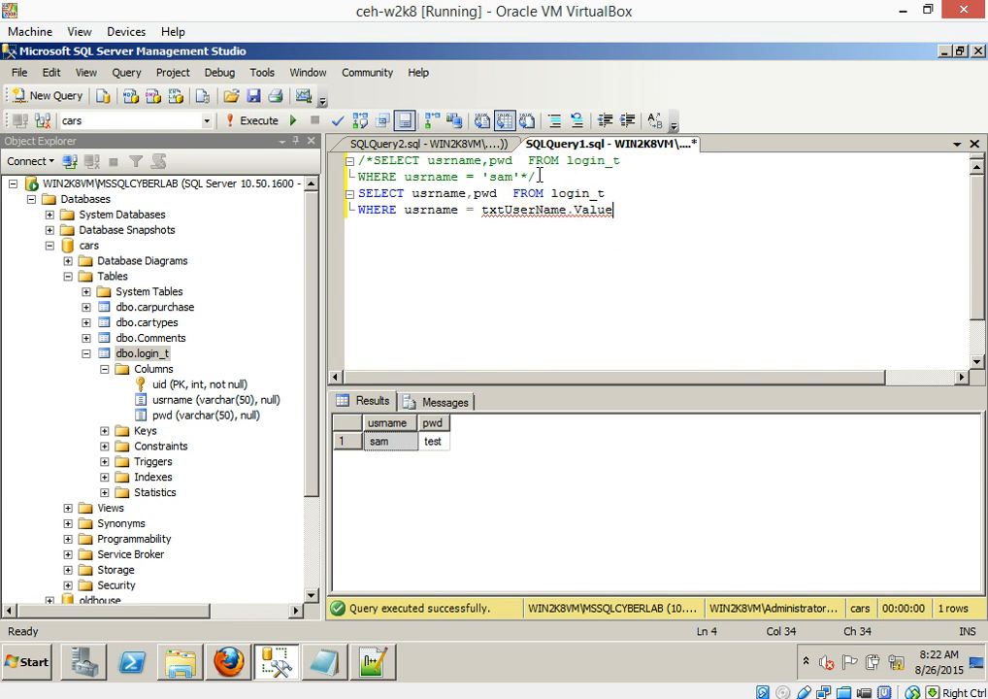
mouse_move(760, 260)
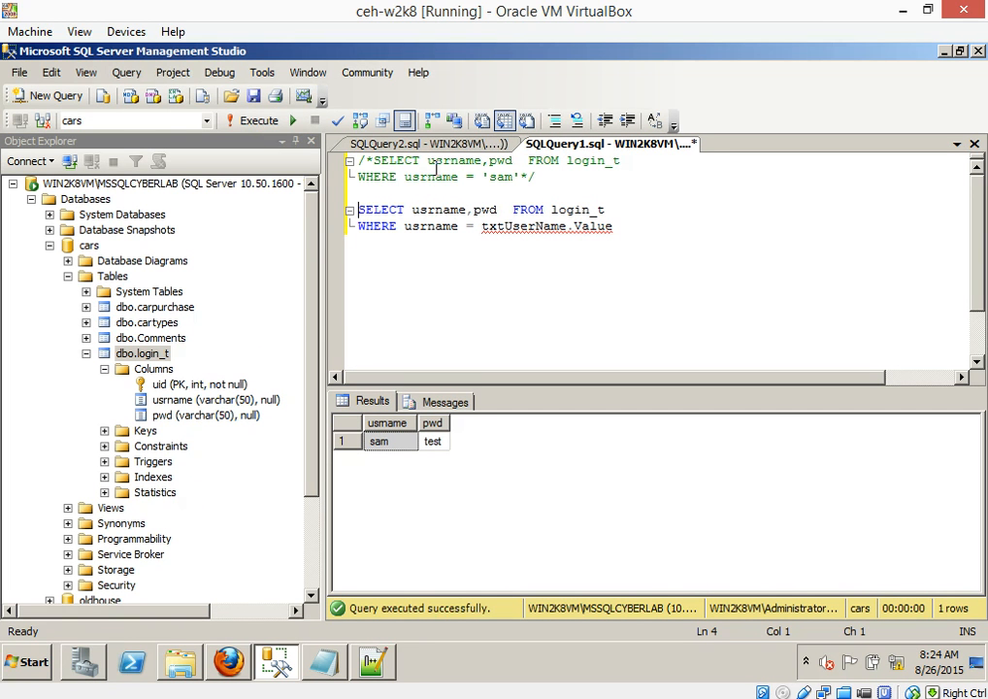
mouse_move(470, 489)
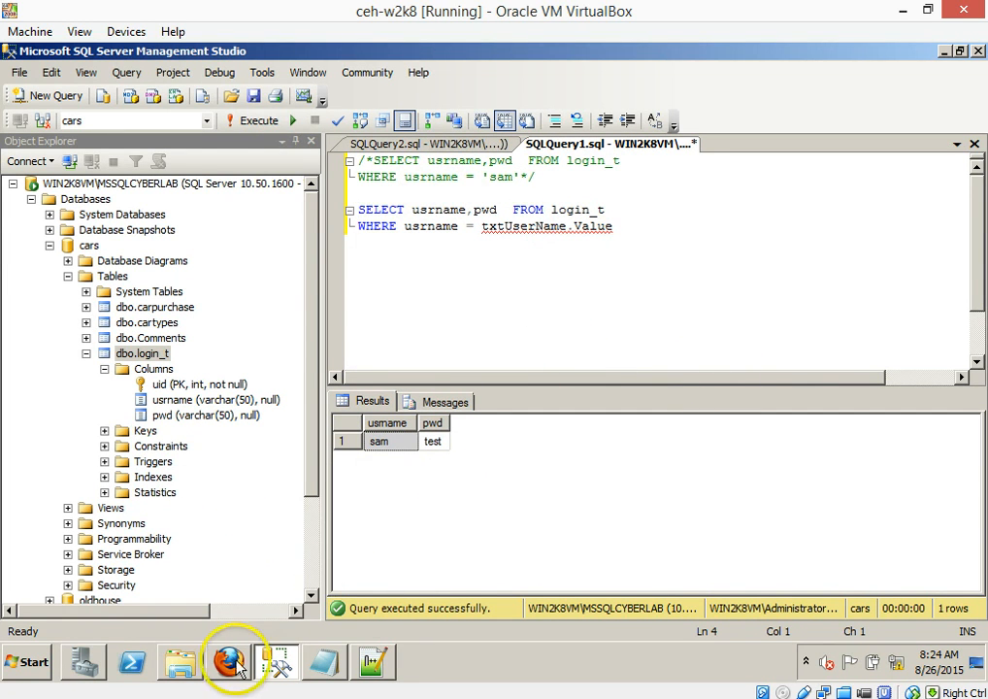
Step: Switch to Firefox and launch the Cars site from the localhost CEH demo page
click(231, 662)
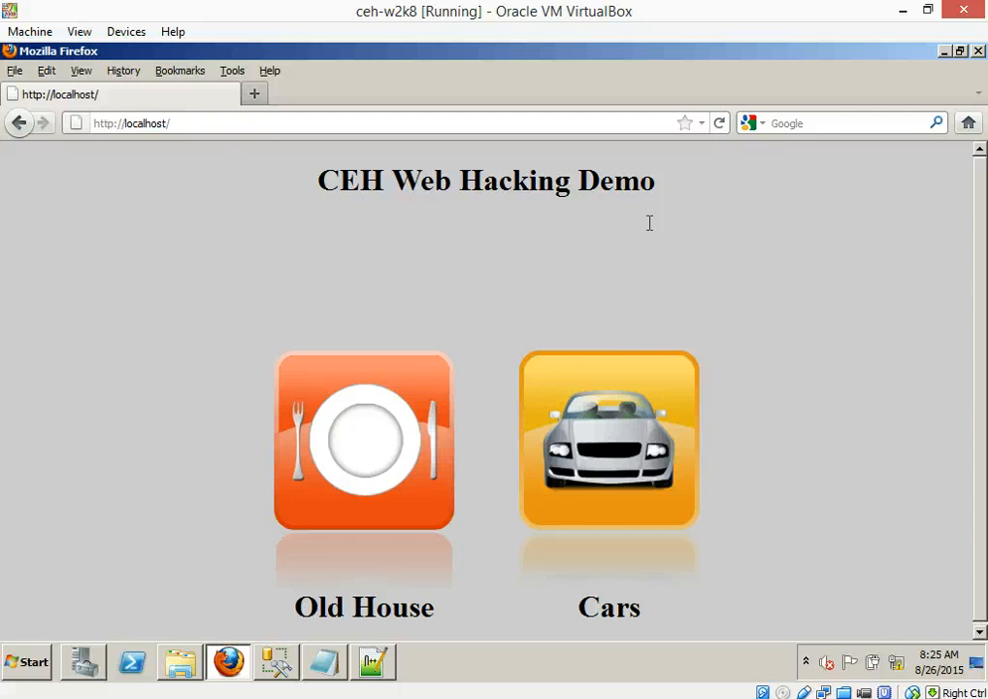
mouse_move(650, 427)
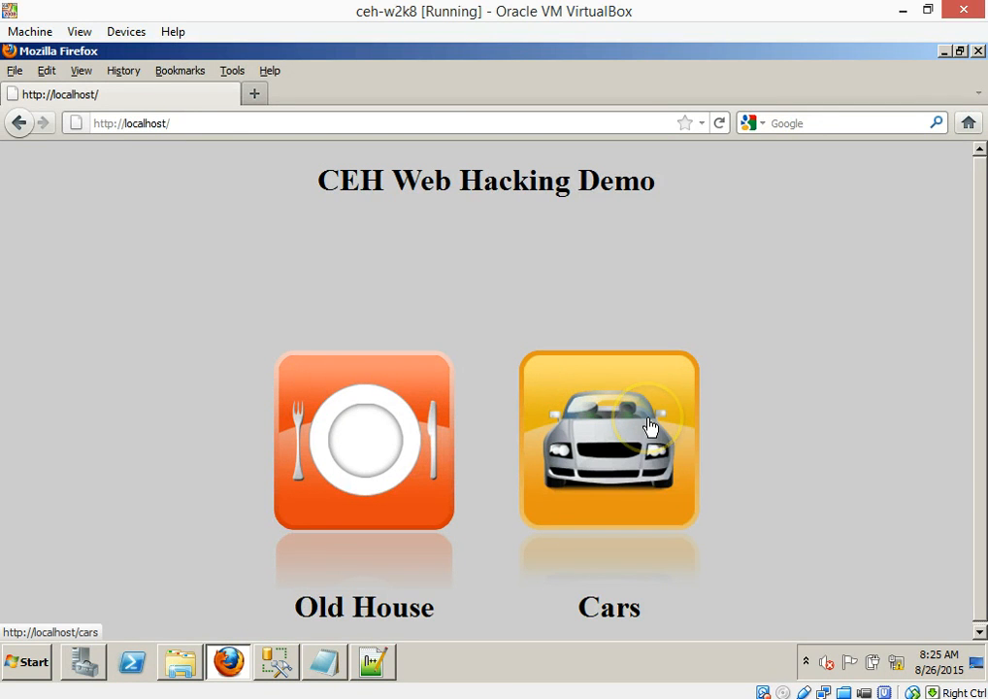
click(609, 439)
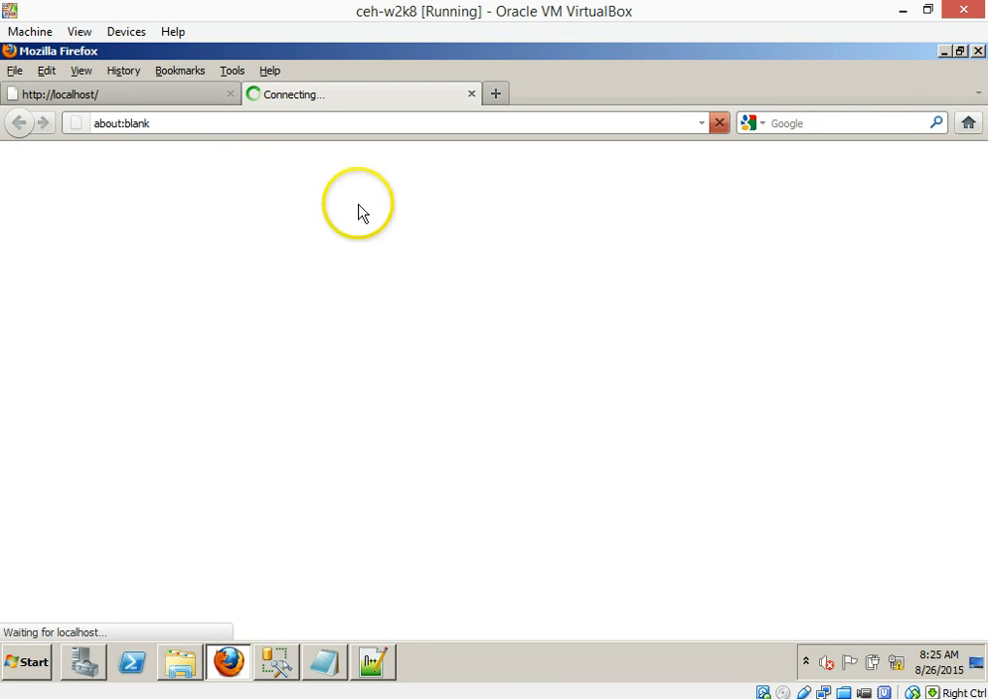
mouse_move(272, 192)
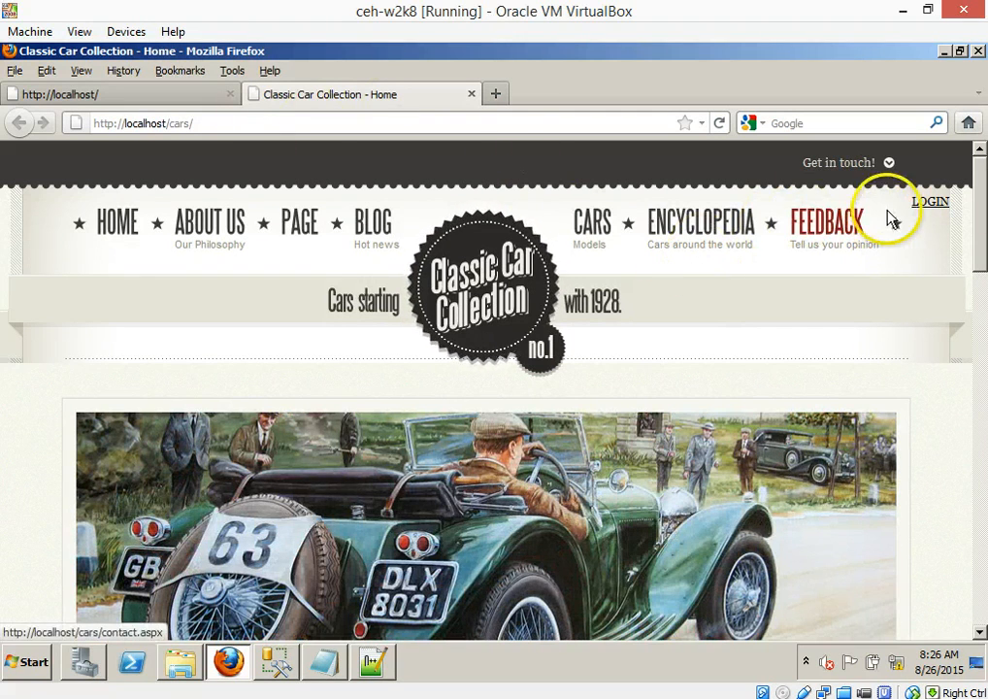
Step: Go to the Classic Car Collection home page and open its blog page
click(116, 223)
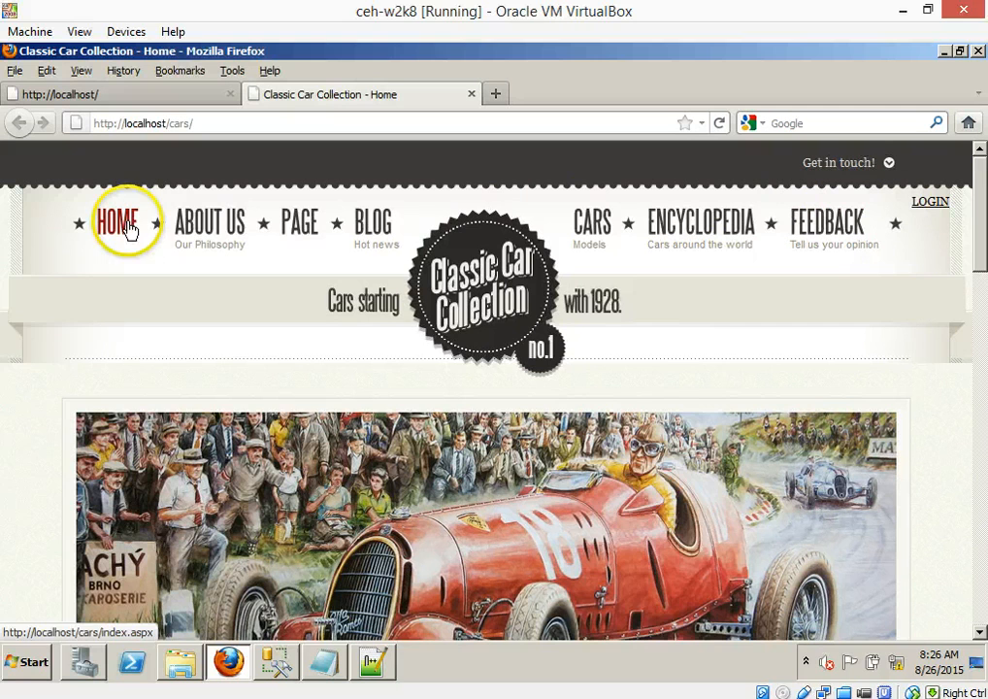
mouse_move(605, 252)
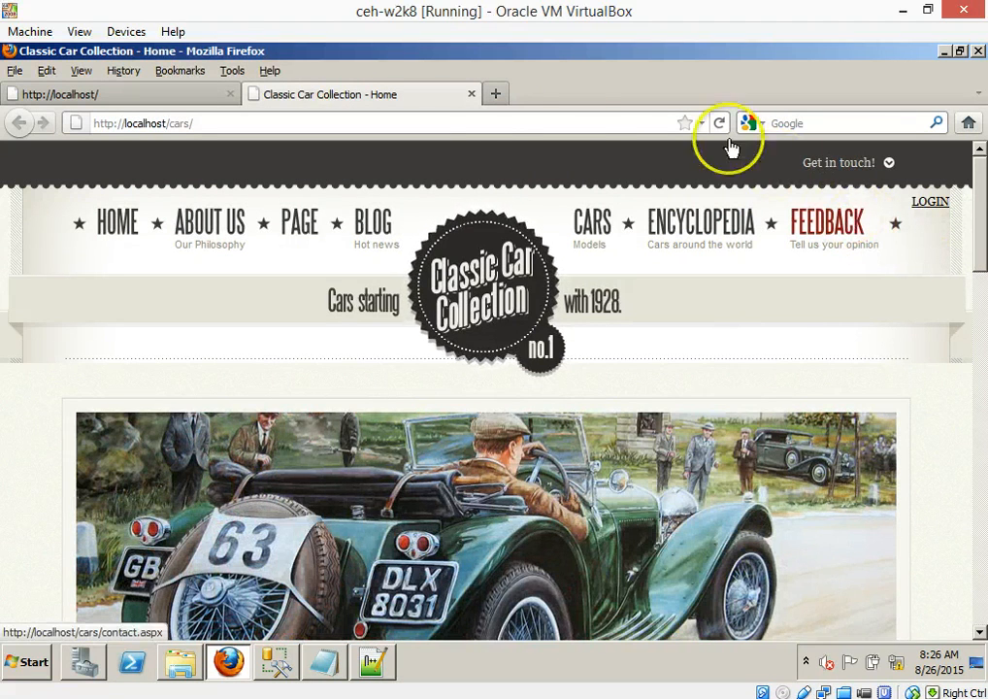
click(718, 122)
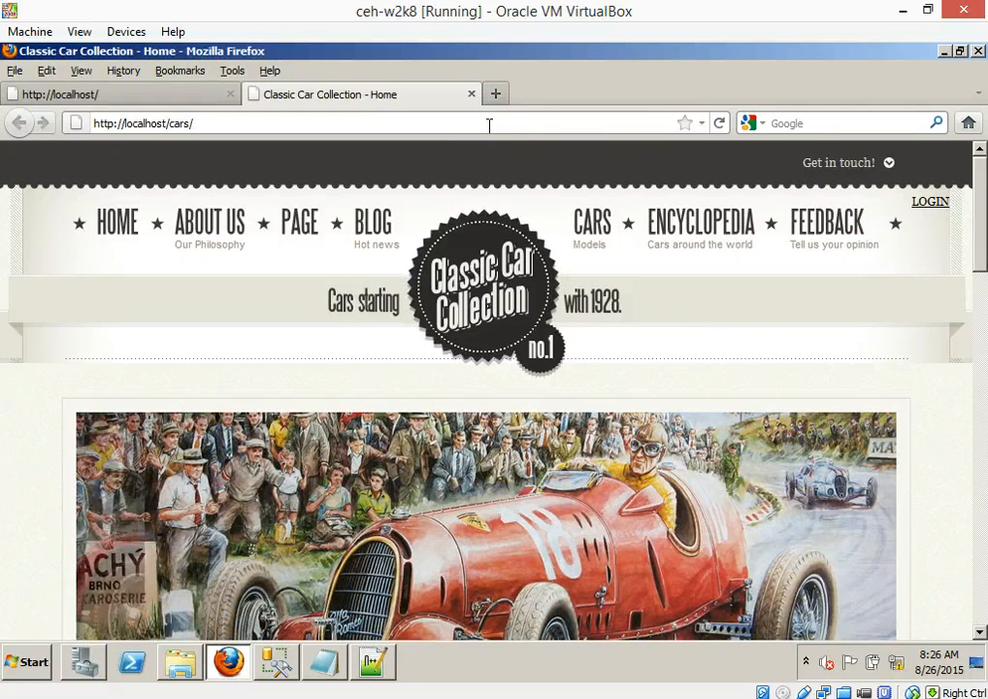
click(372, 221)
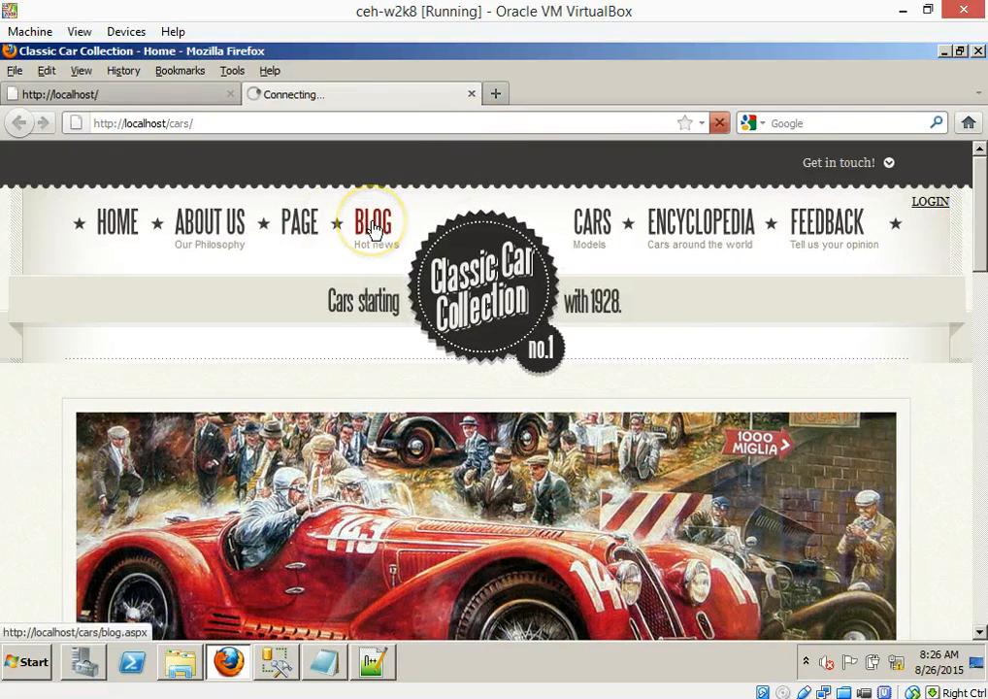
click(372, 221)
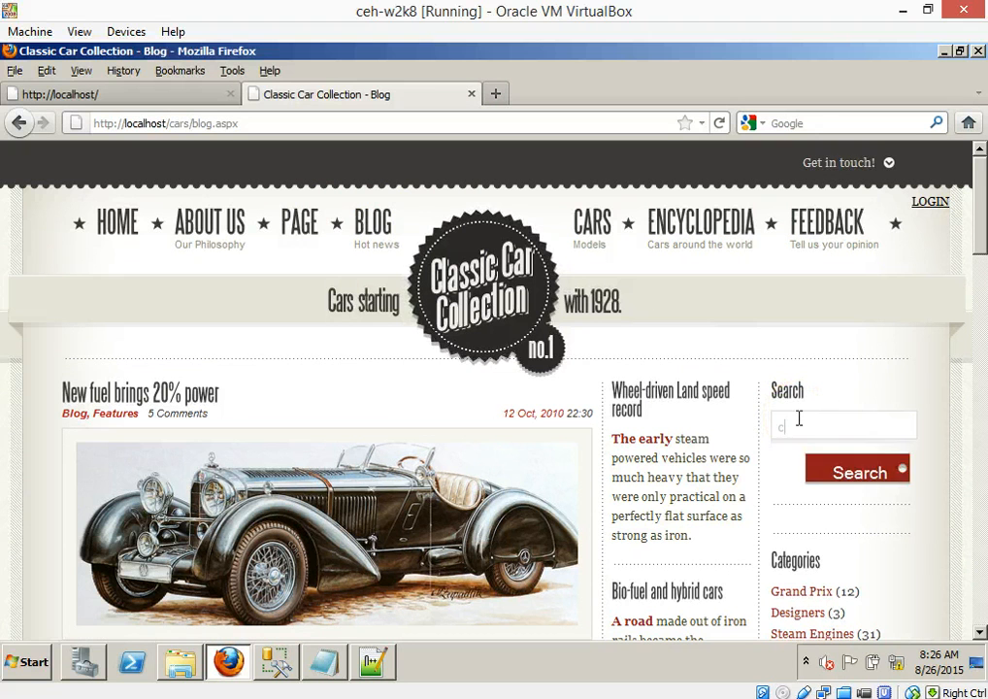
Step: Search the blog for car1, returning car1 priced at 20000
text(car1)
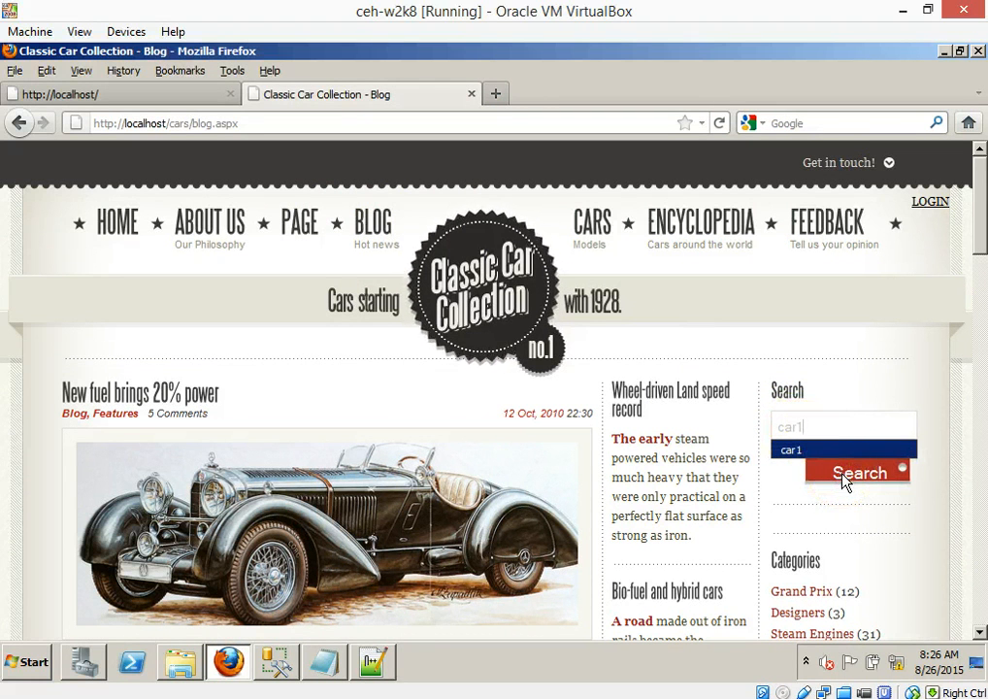
click(857, 472)
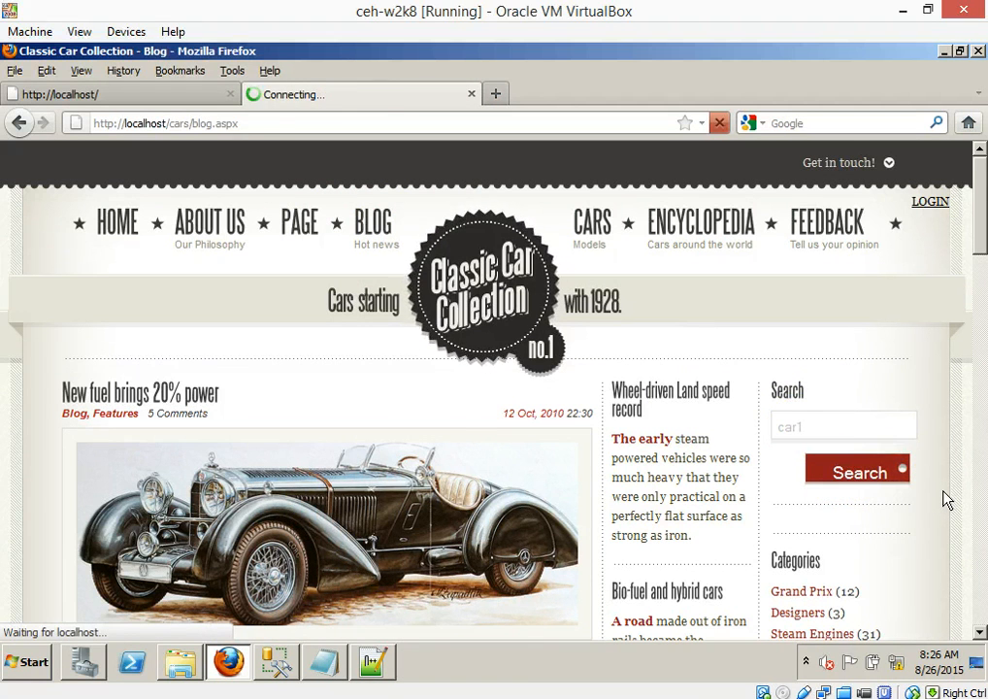
click(857, 472)
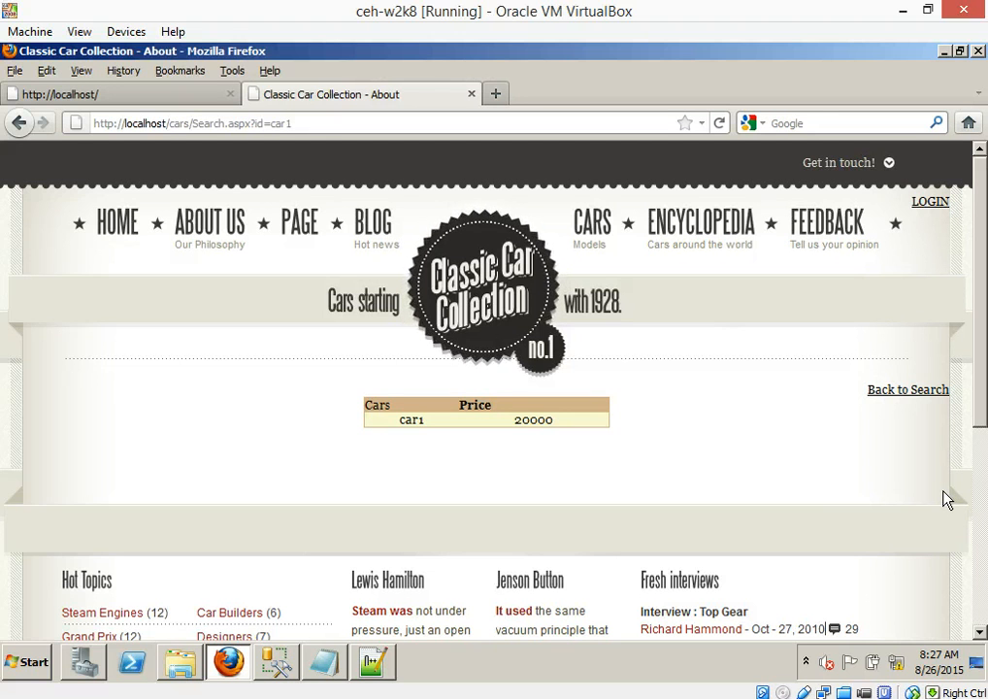
mouse_move(736, 439)
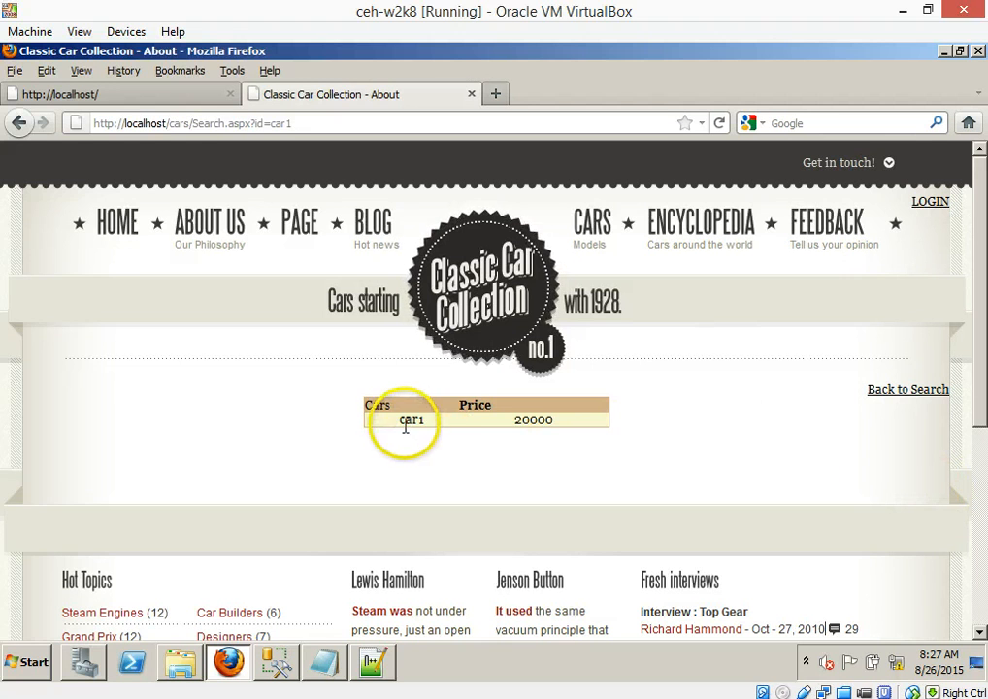
mouse_move(520, 427)
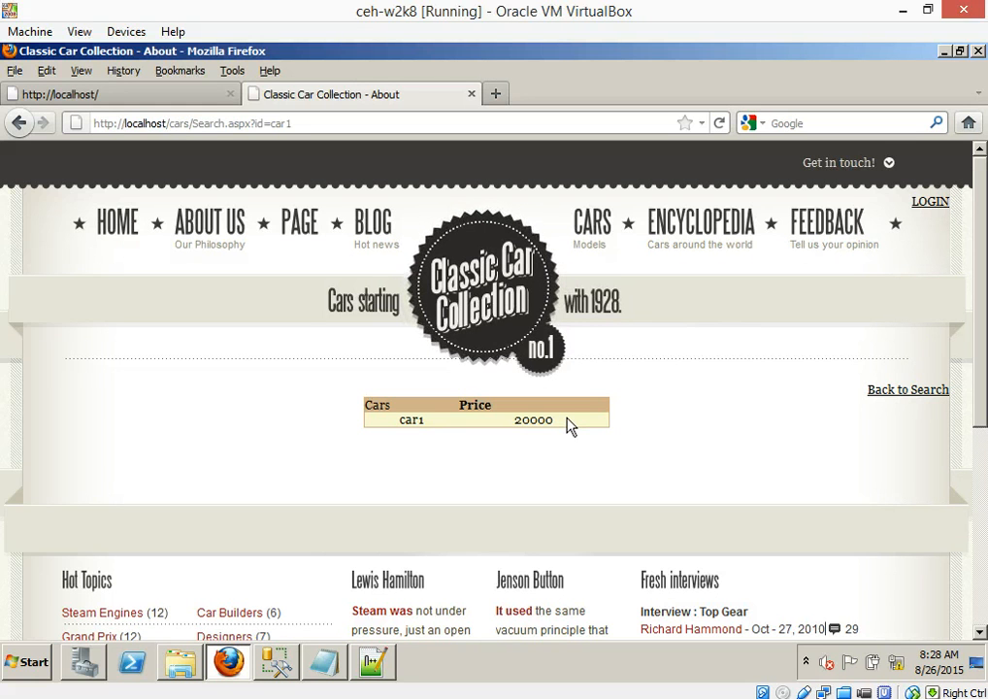
mouse_move(612, 548)
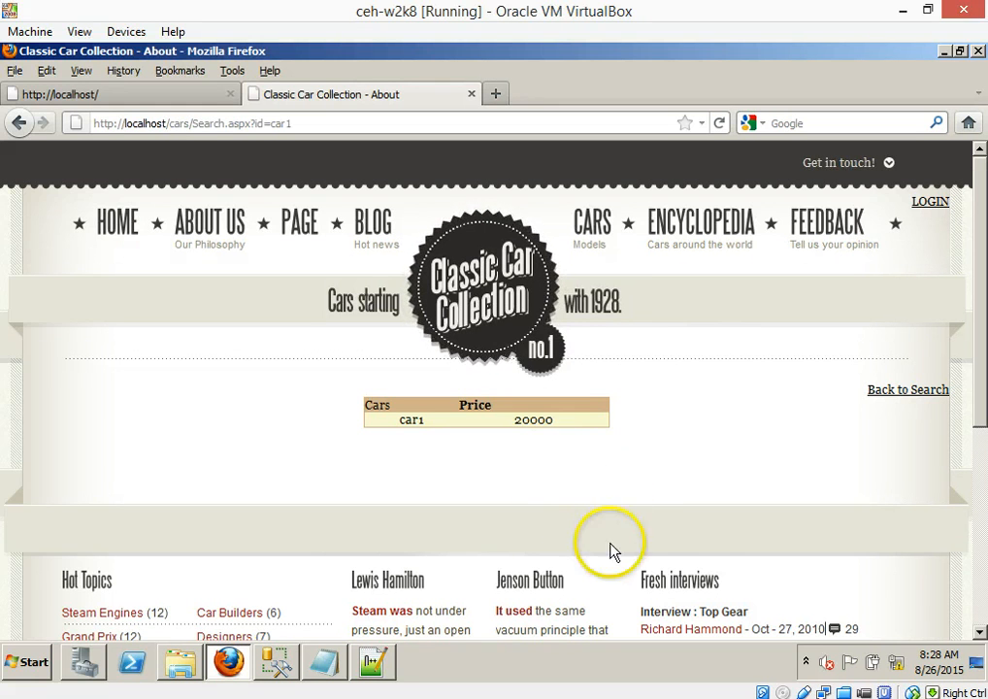
mouse_move(703, 602)
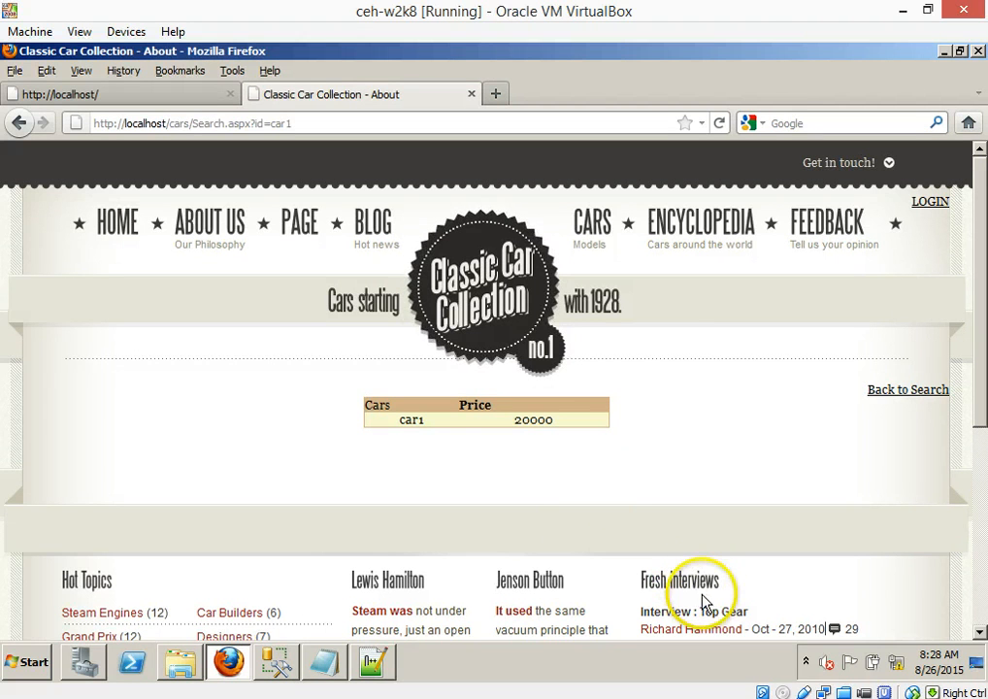
mouse_move(797, 489)
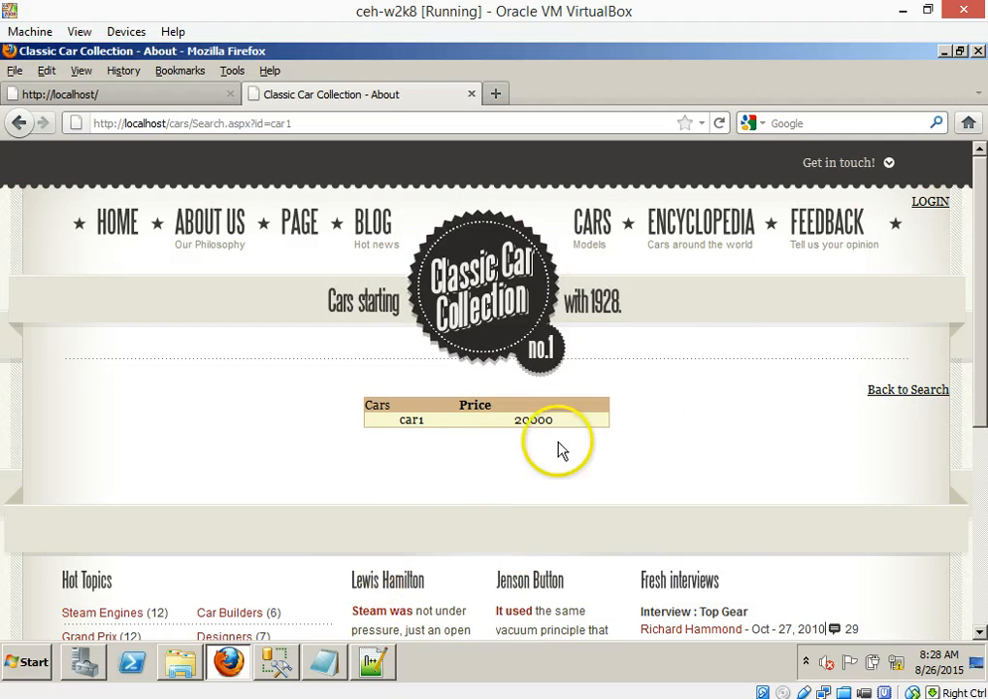
mouse_move(284, 501)
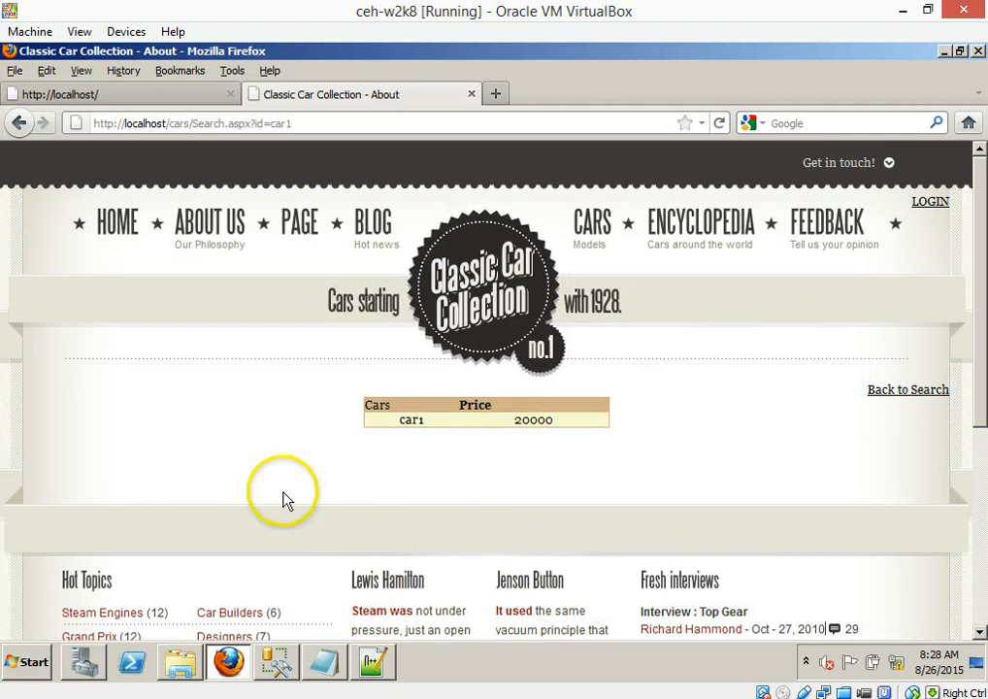
mouse_move(811, 629)
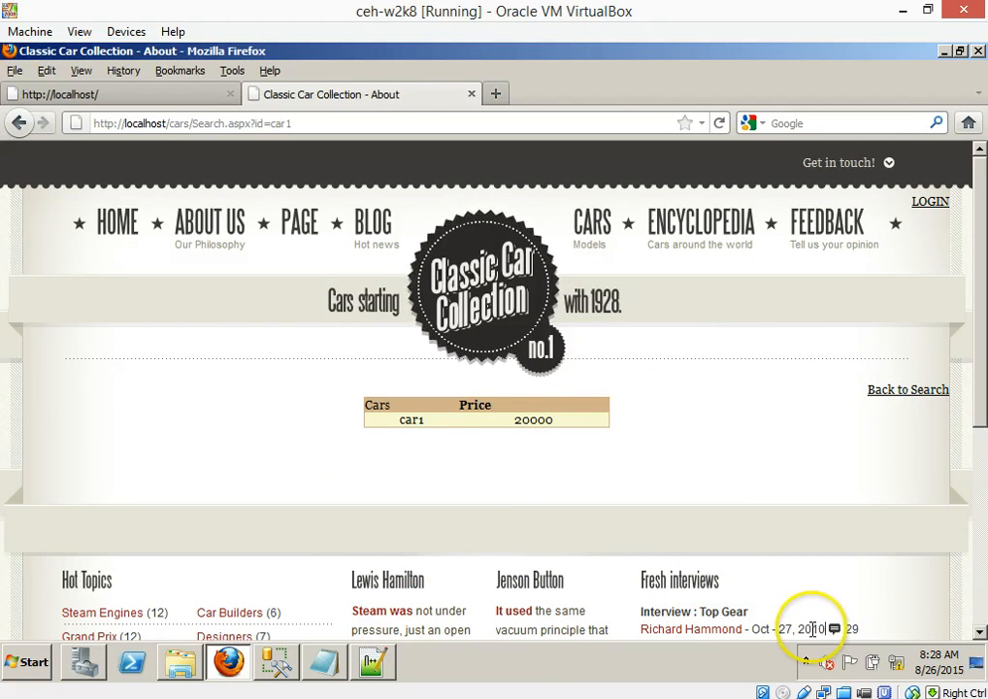
mouse_move(250, 524)
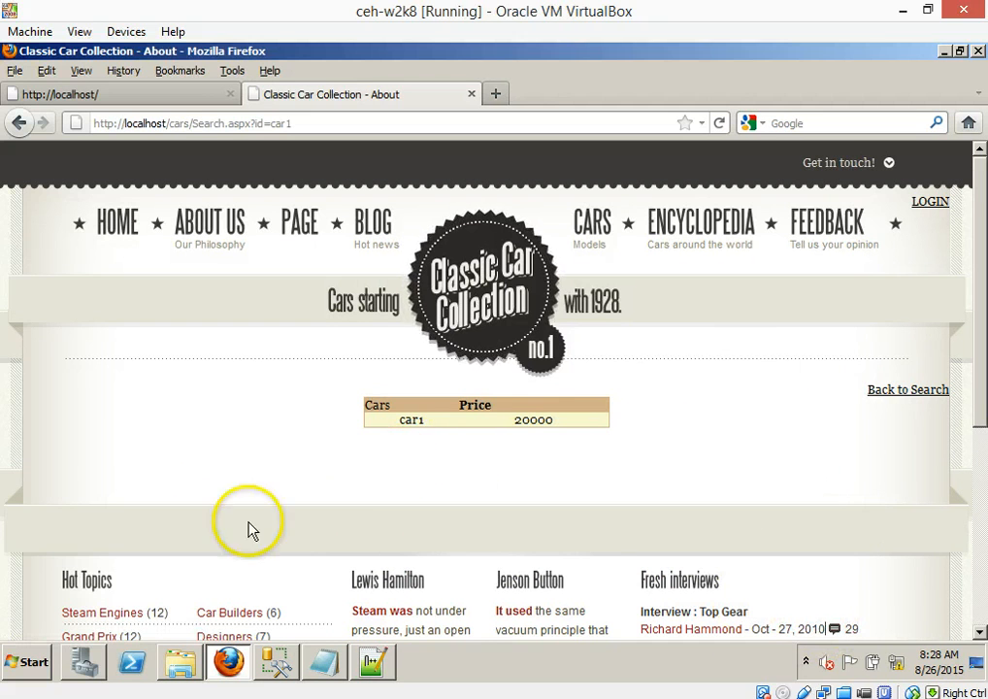
mouse_move(271, 489)
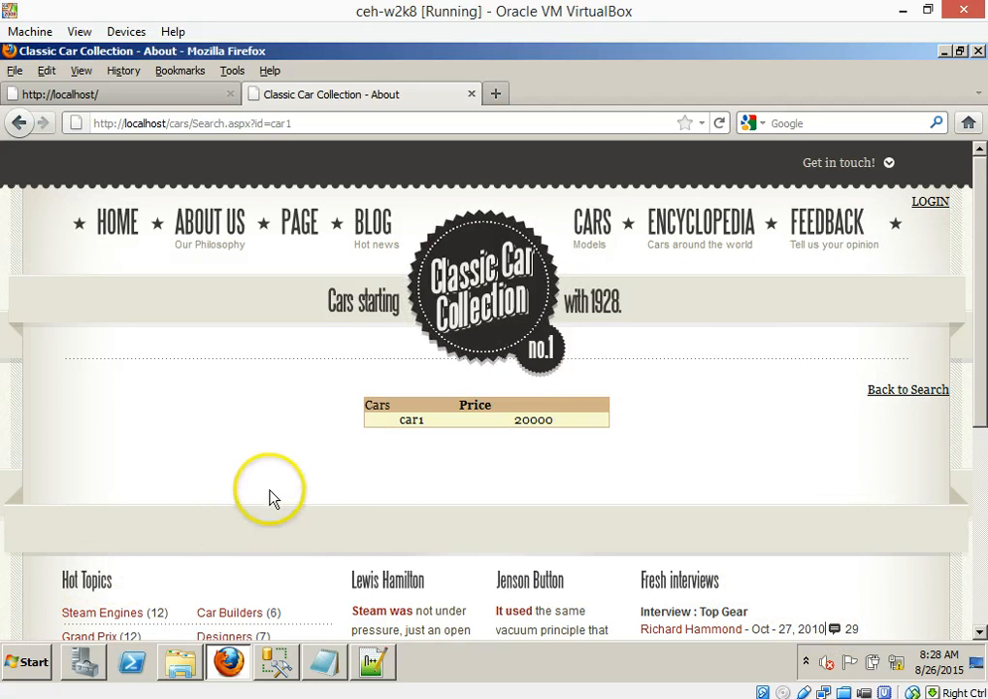
mouse_move(330, 465)
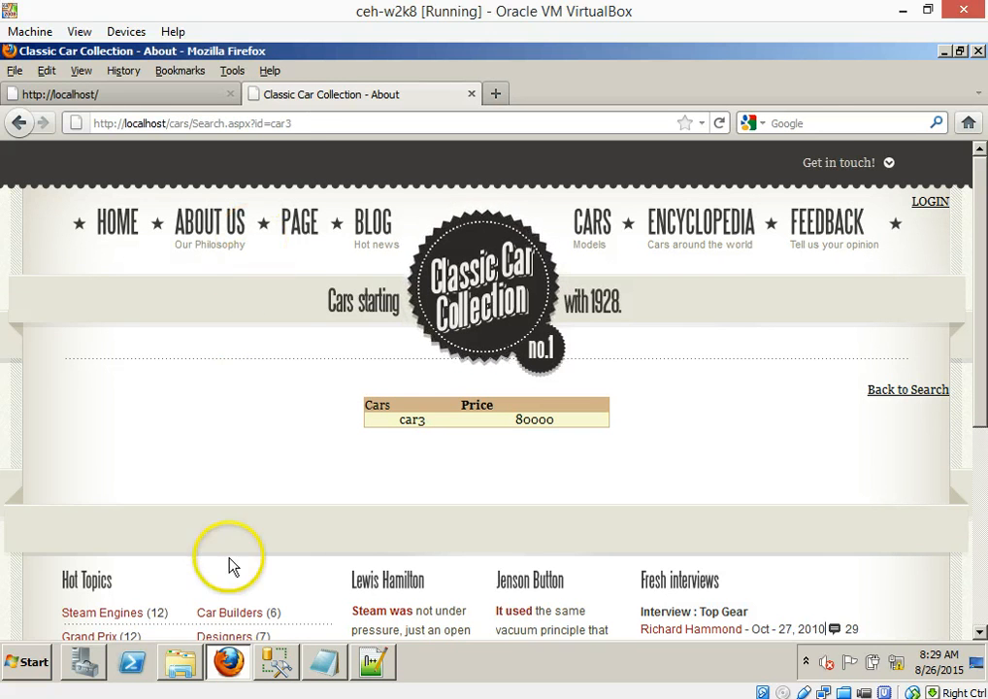
mouse_move(386, 437)
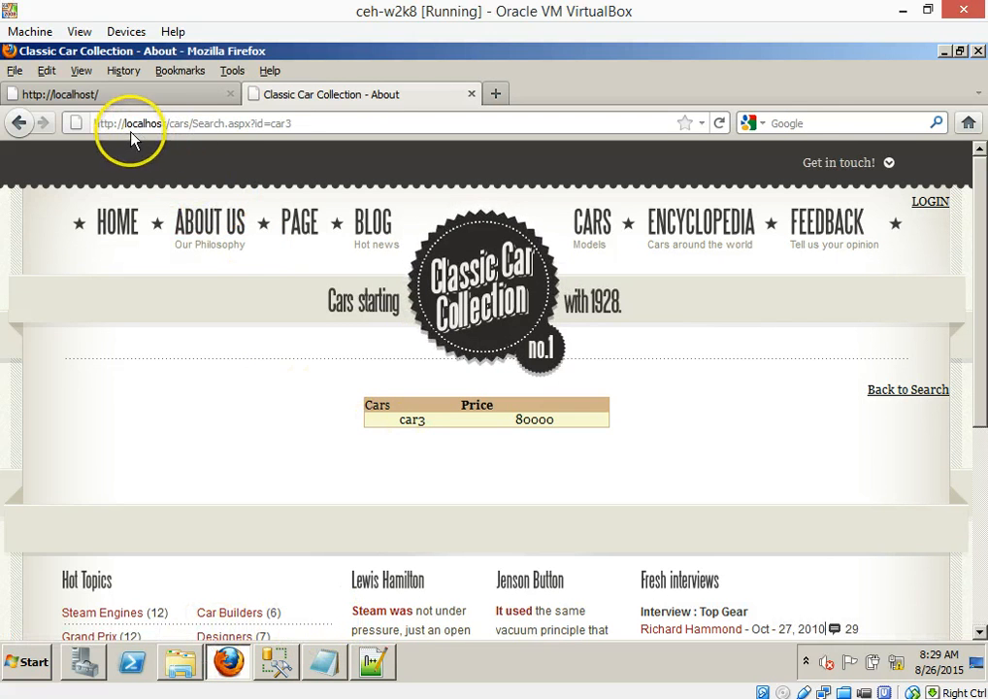
mouse_move(243, 135)
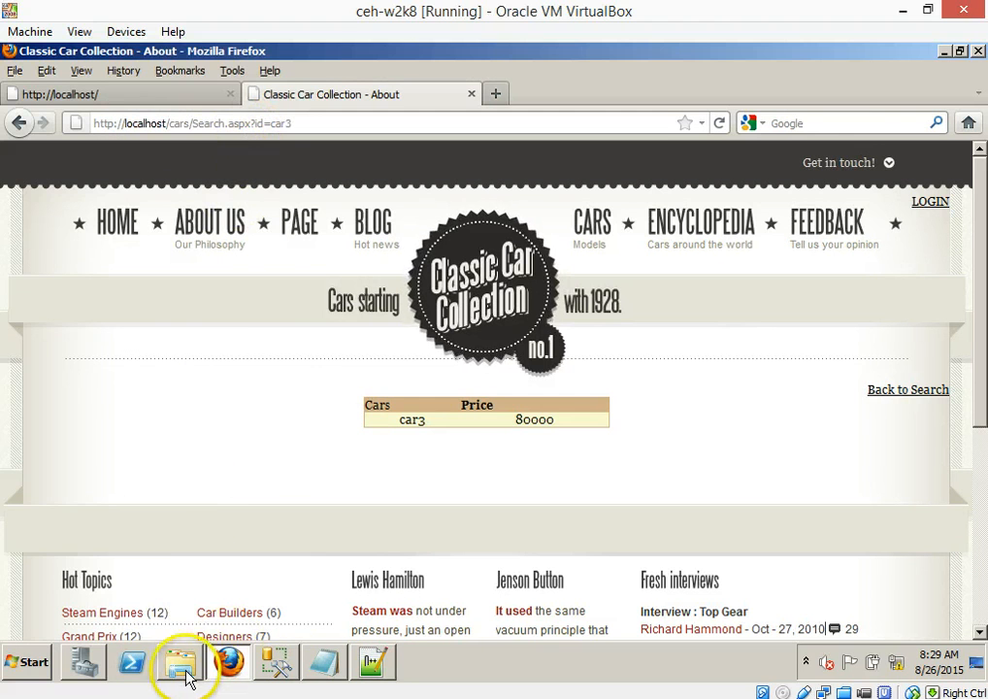
Step: Open inetpub\wwwroot\Cars in Explorer and edit search.aspx with Notepad++
click(179, 662)
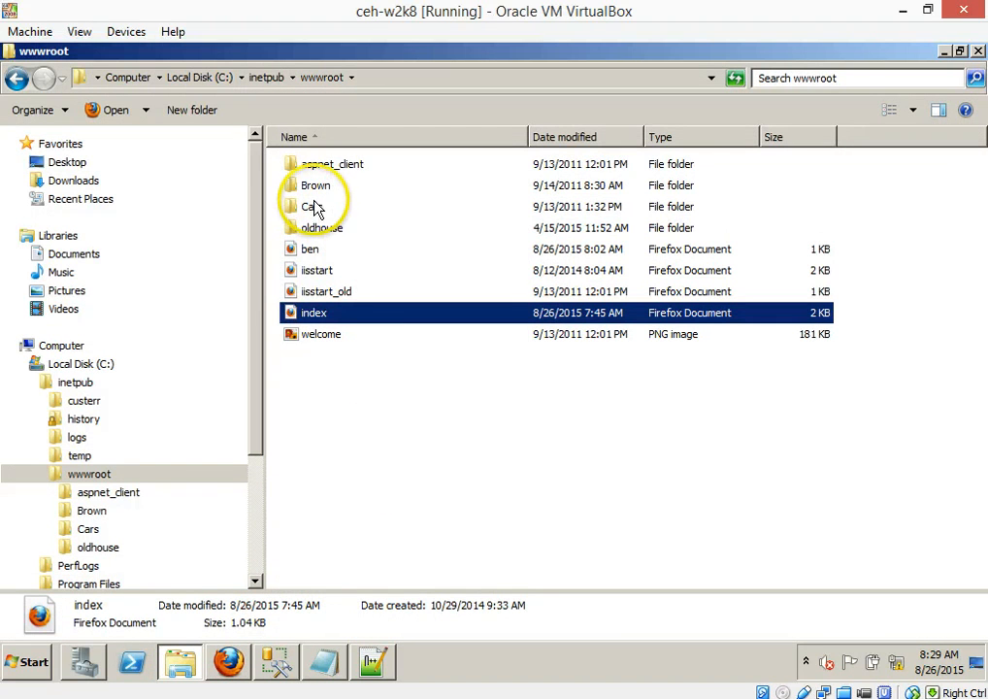
mouse_move(311, 206)
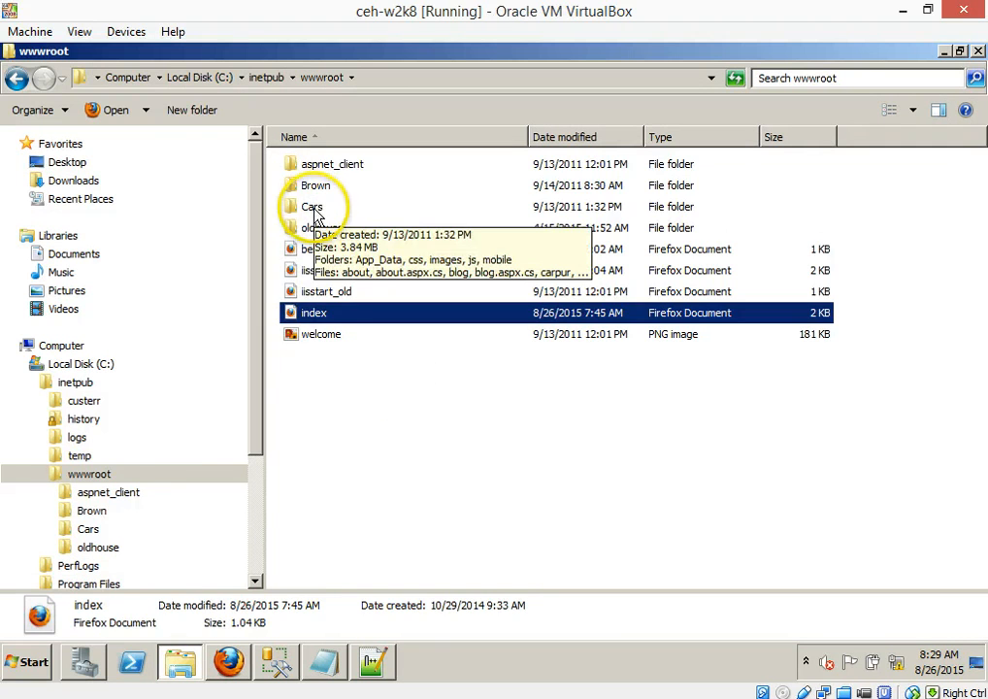
double_click(311, 205)
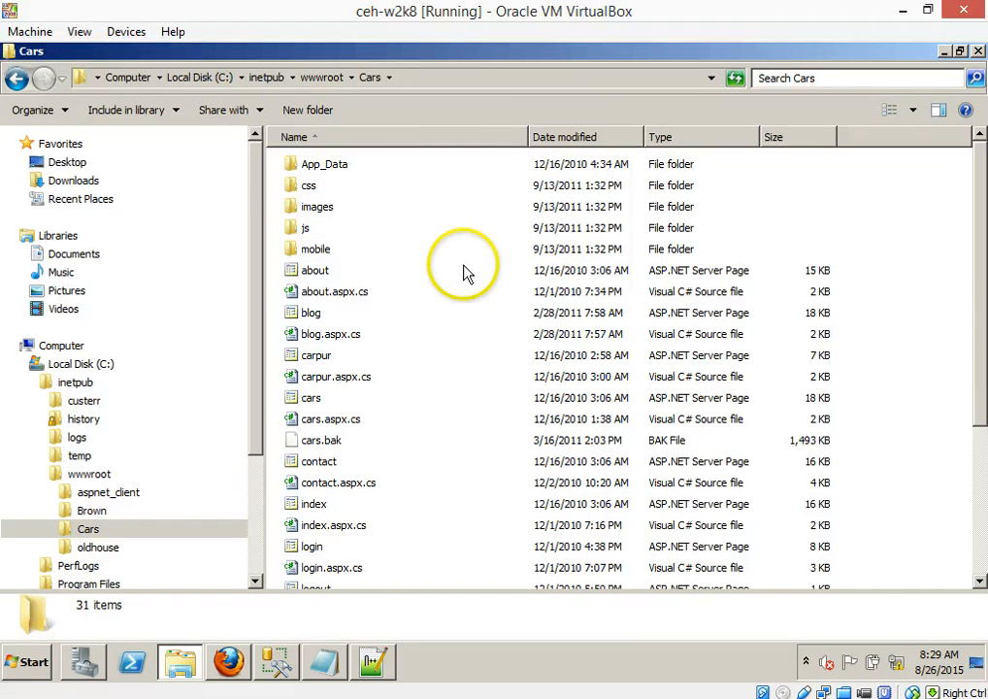
mouse_move(980, 276)
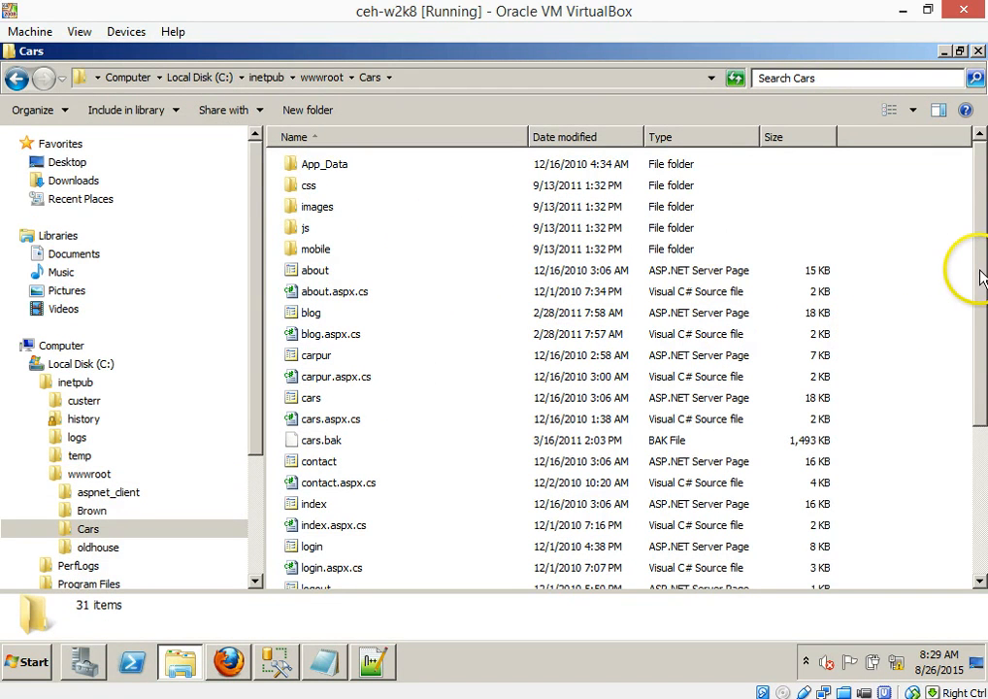
scroll(down, 3)
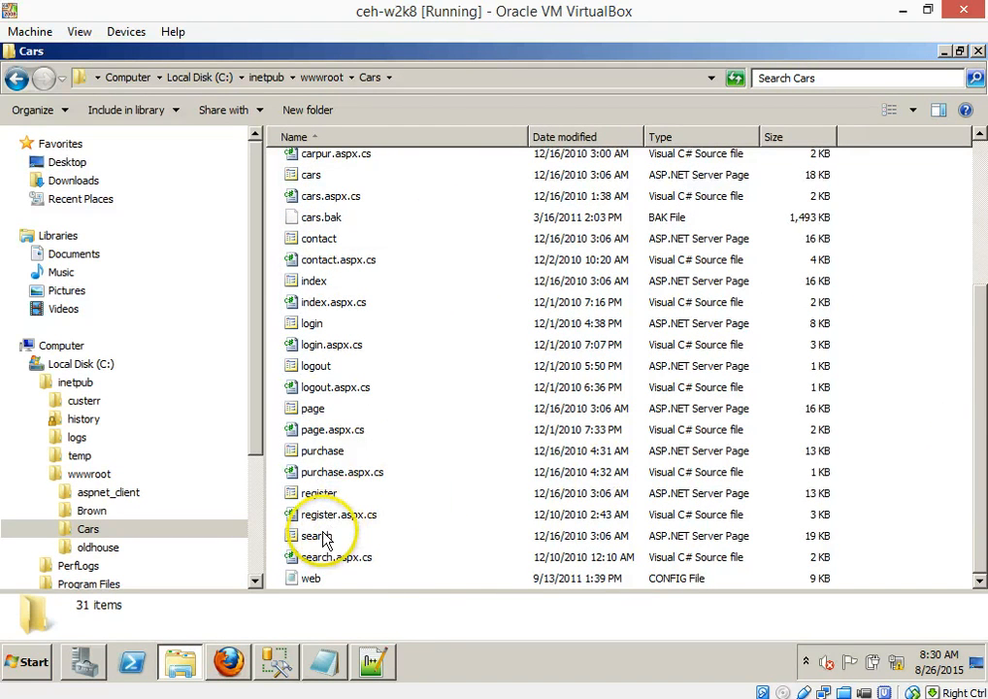
mouse_move(314, 536)
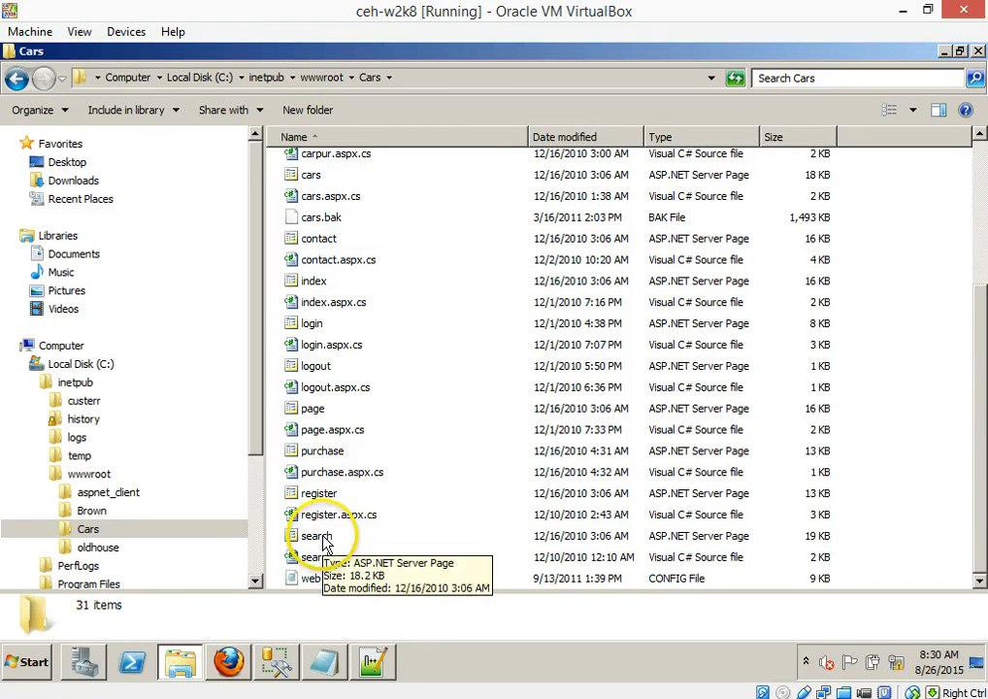
right_click(314, 536)
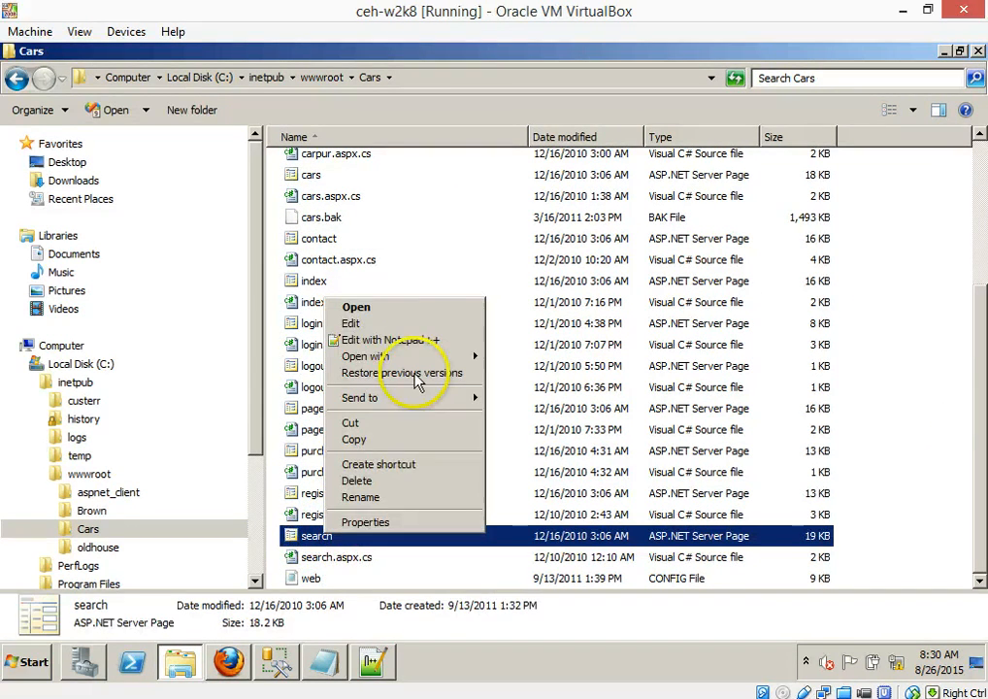
click(388, 338)
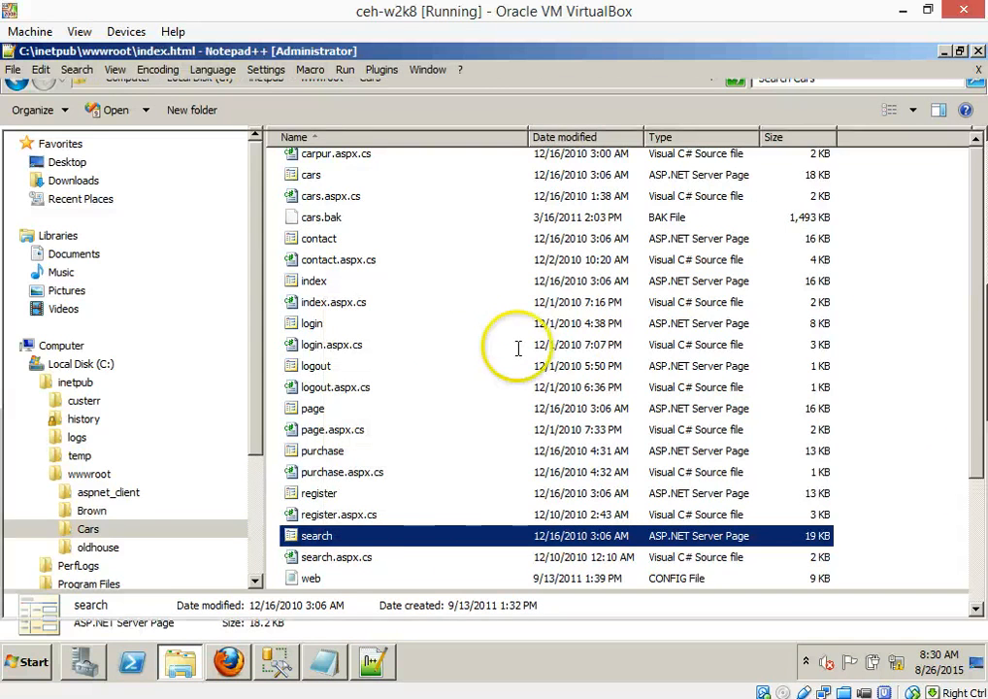
Step: Scroll through the search.aspx source in Notepad++
double_click(316, 535)
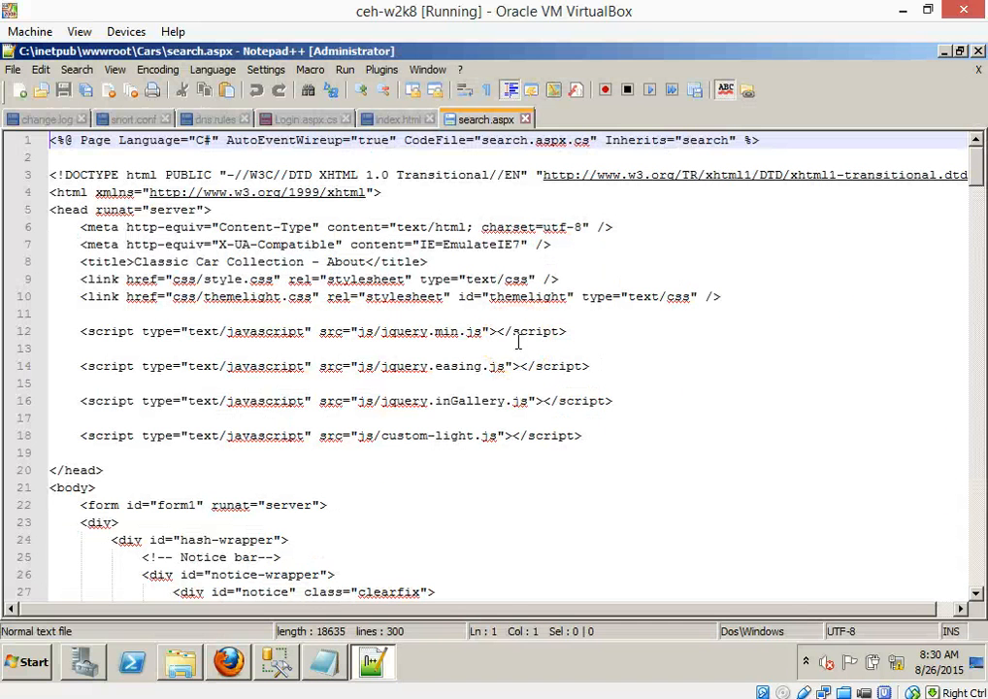
mouse_move(803, 318)
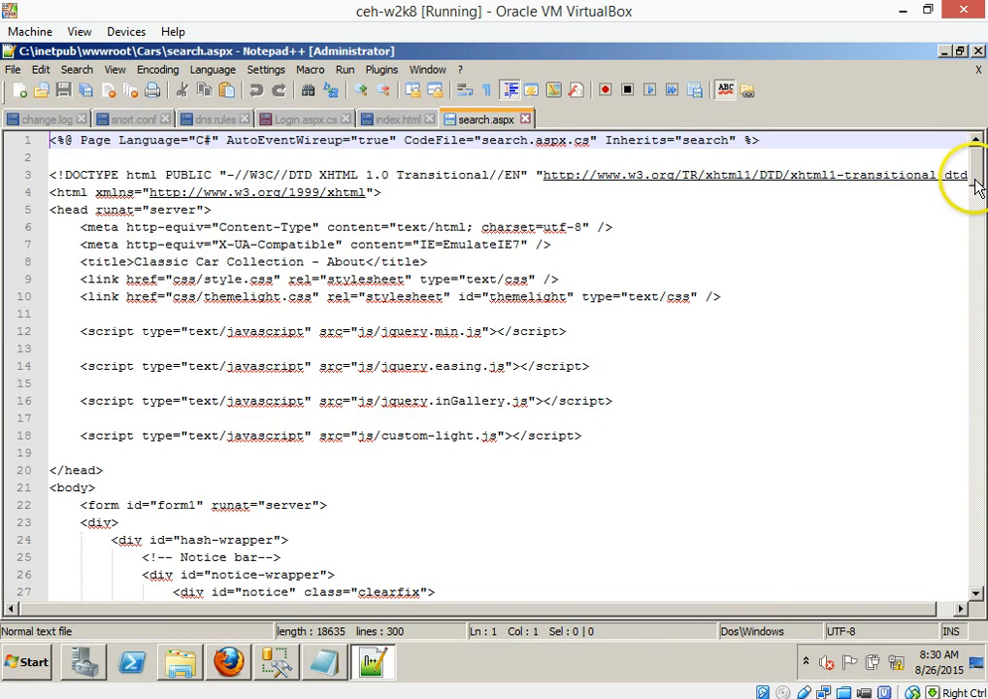
scroll(down, 3)
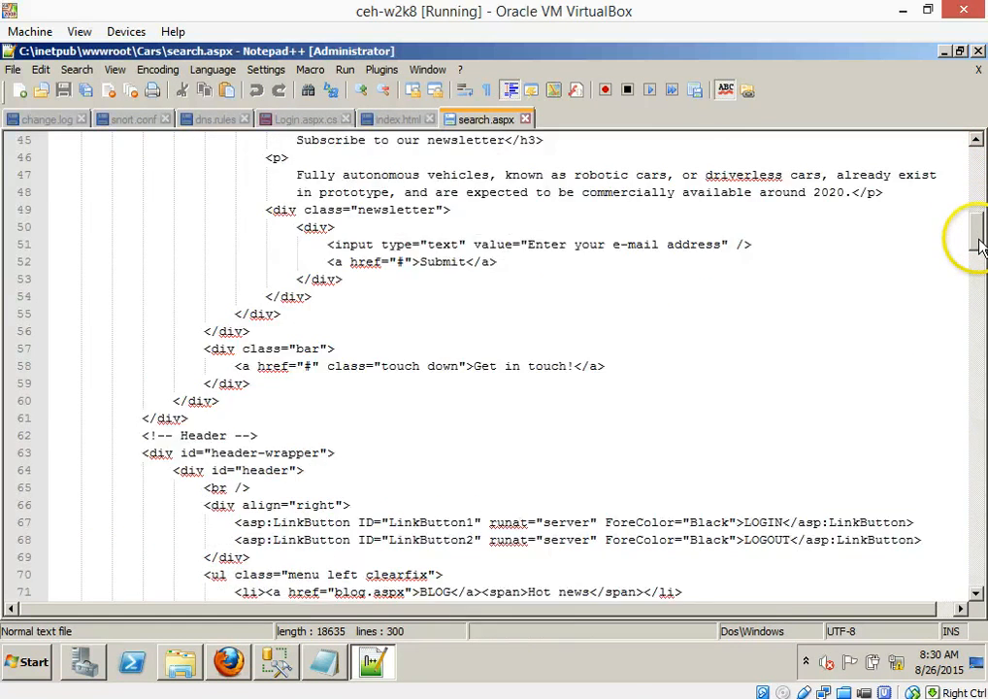
scroll(down, 3)
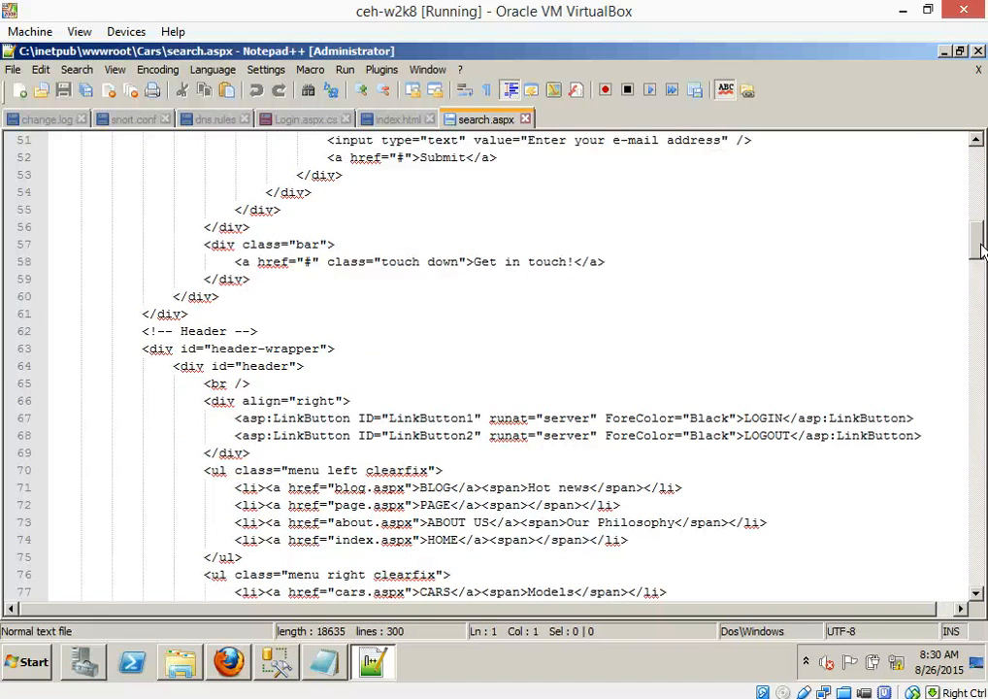
scroll(down, 3)
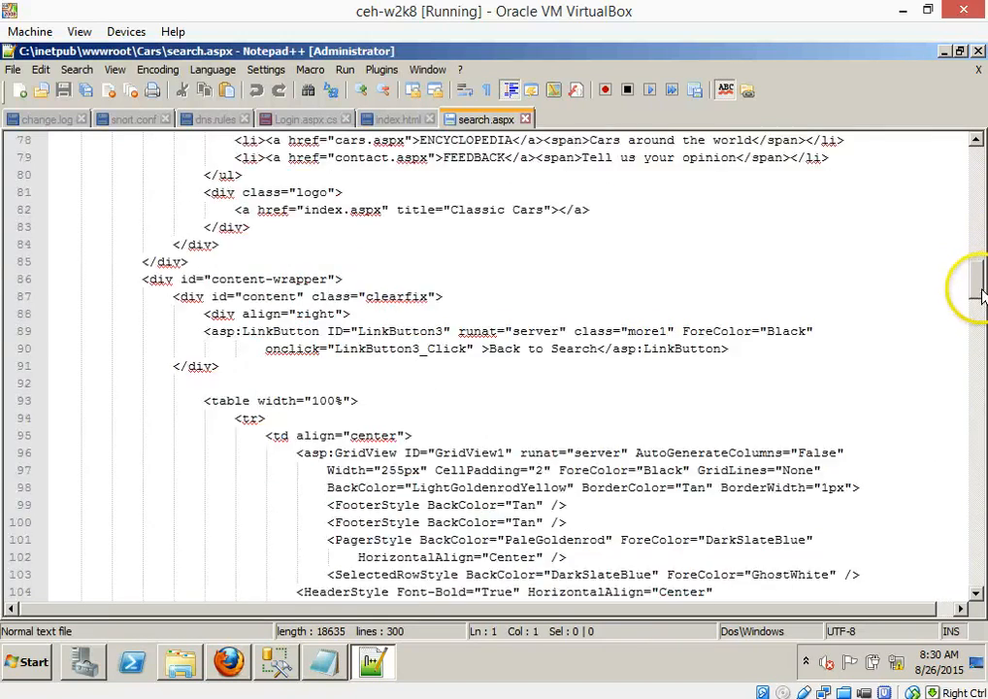
scroll(down, 3)
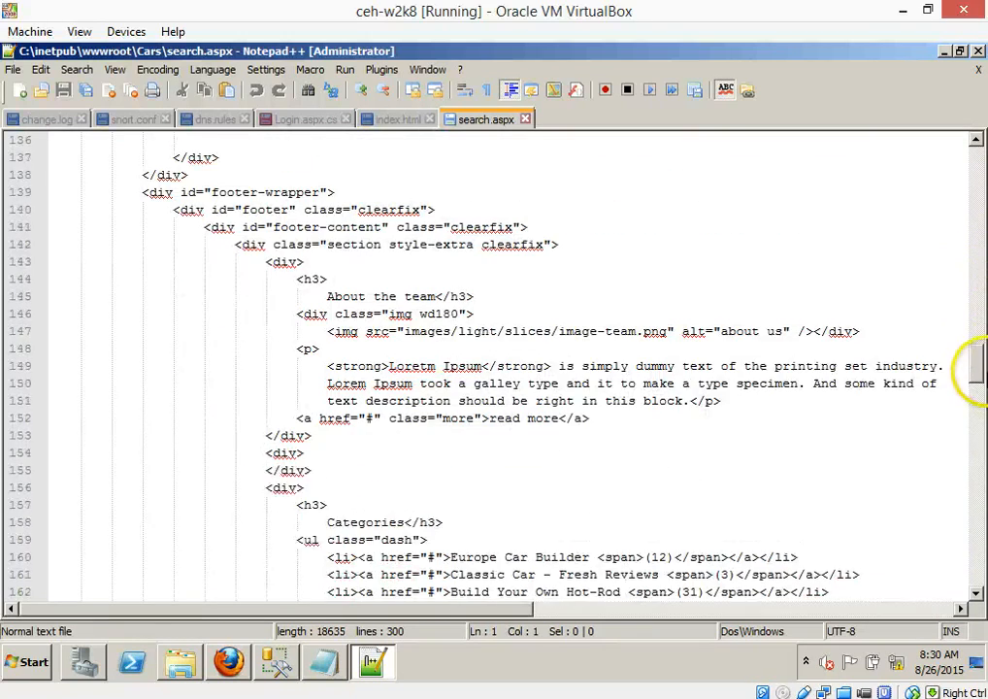
scroll(down, 3)
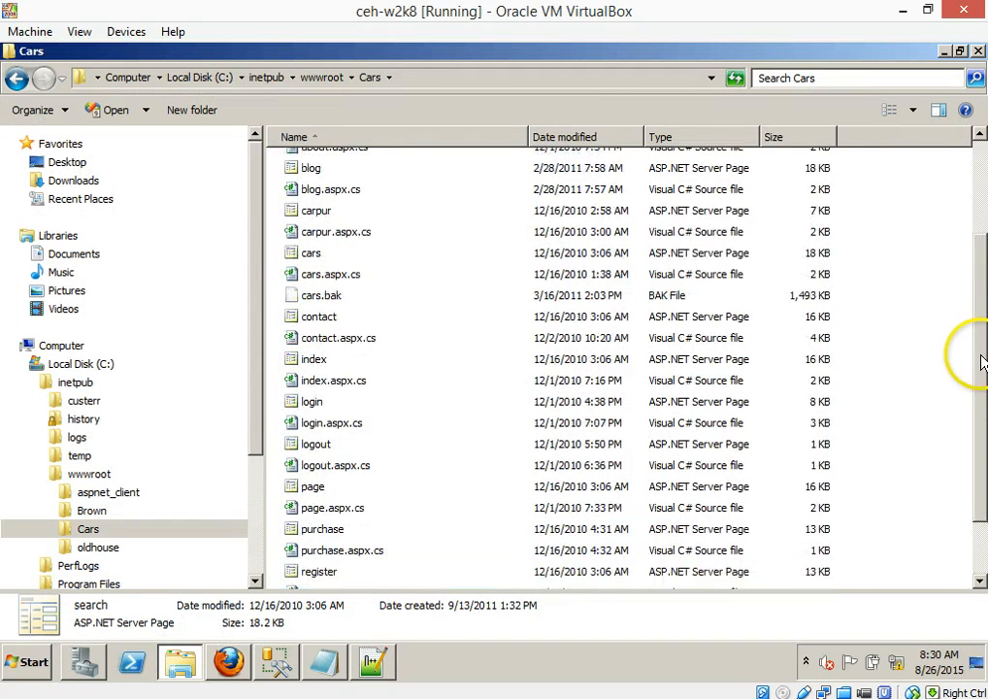
Step: Open blog.aspx from the Cars folder in Notepad++
click(310, 257)
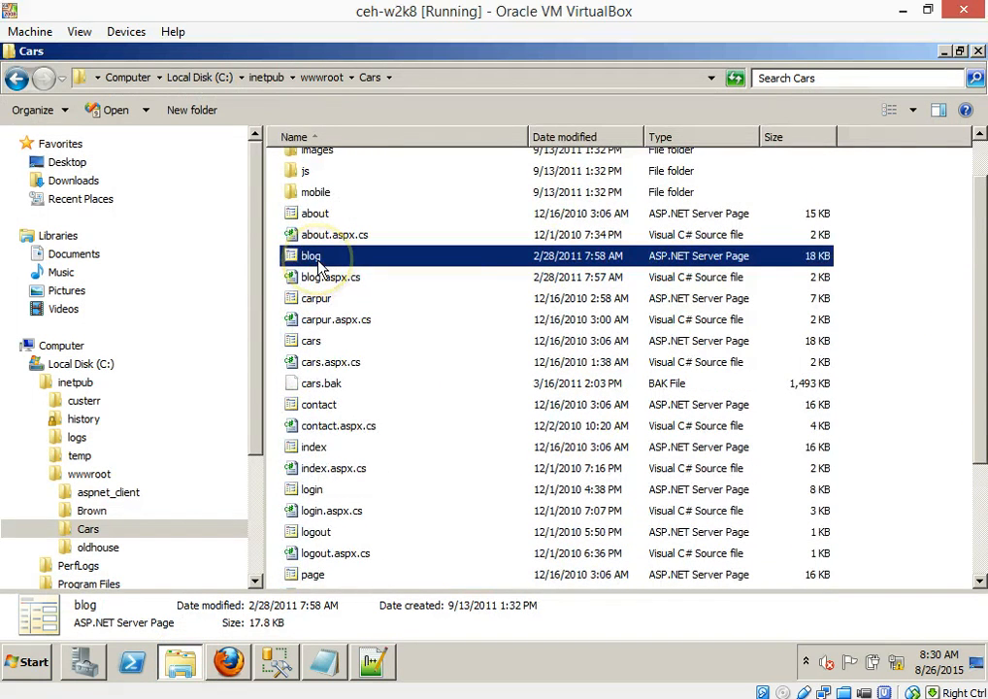
double_click(310, 256)
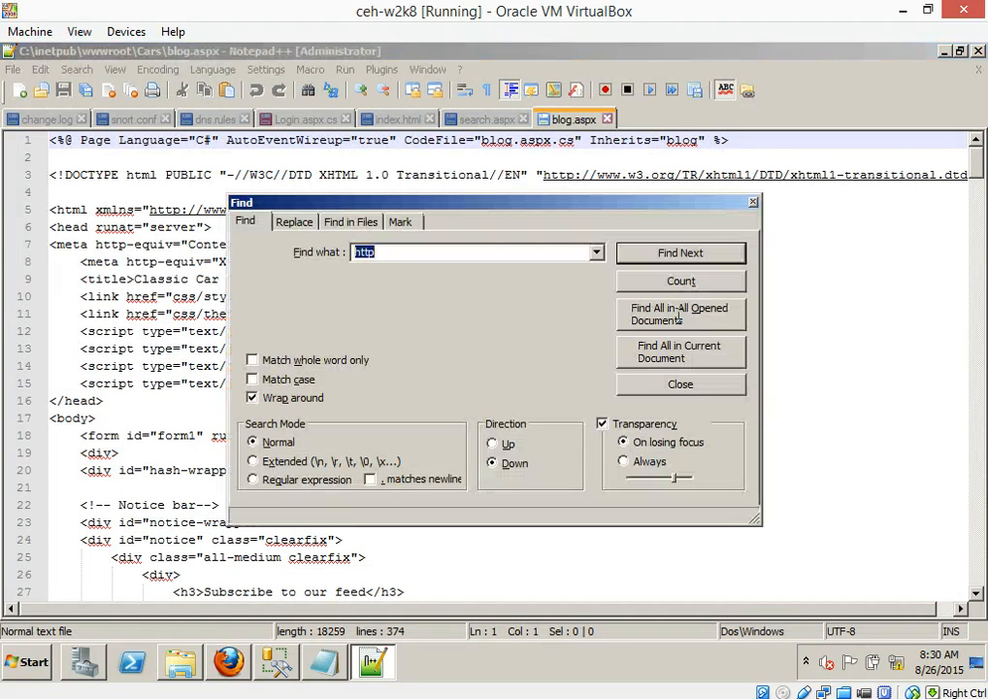
Step: Find the first occurrence of 'search' in blog.aspx and dismiss the Find dialog
text(sea)
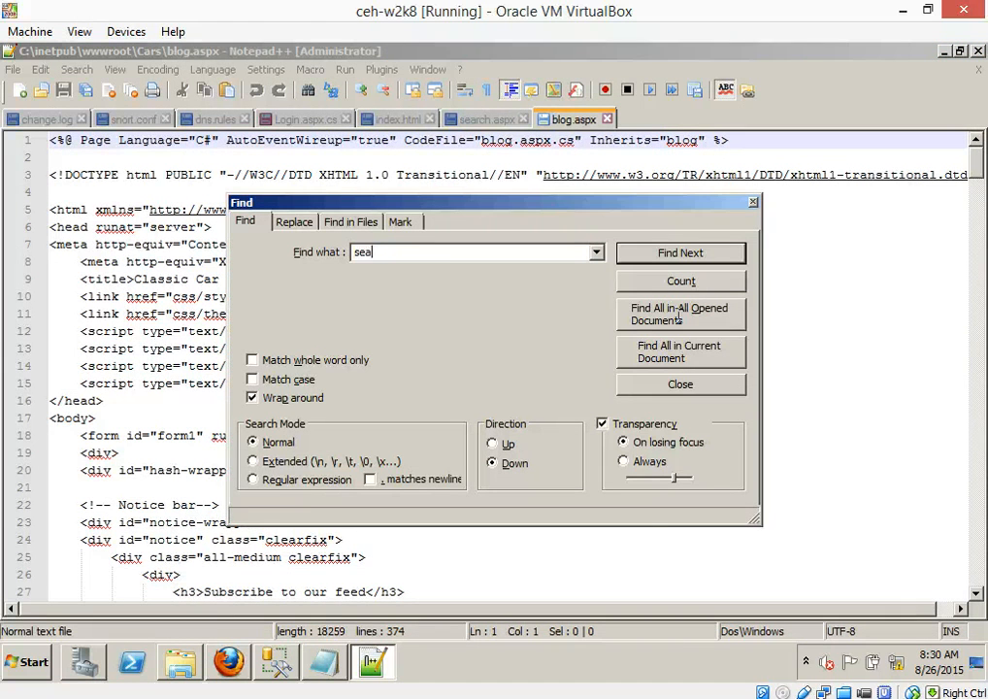
click(680, 252)
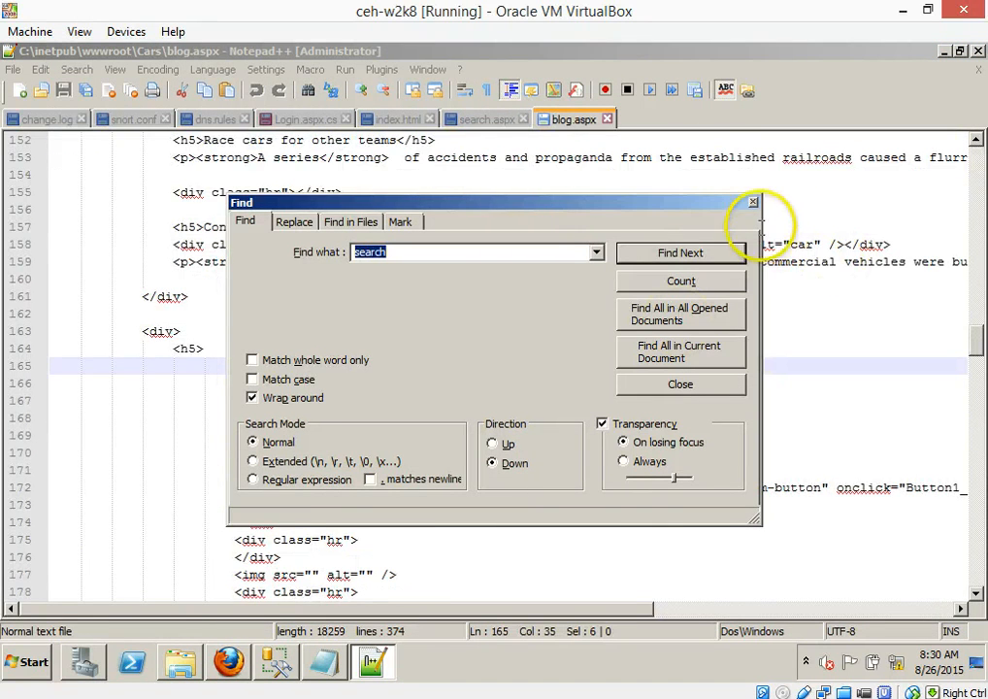
click(753, 202)
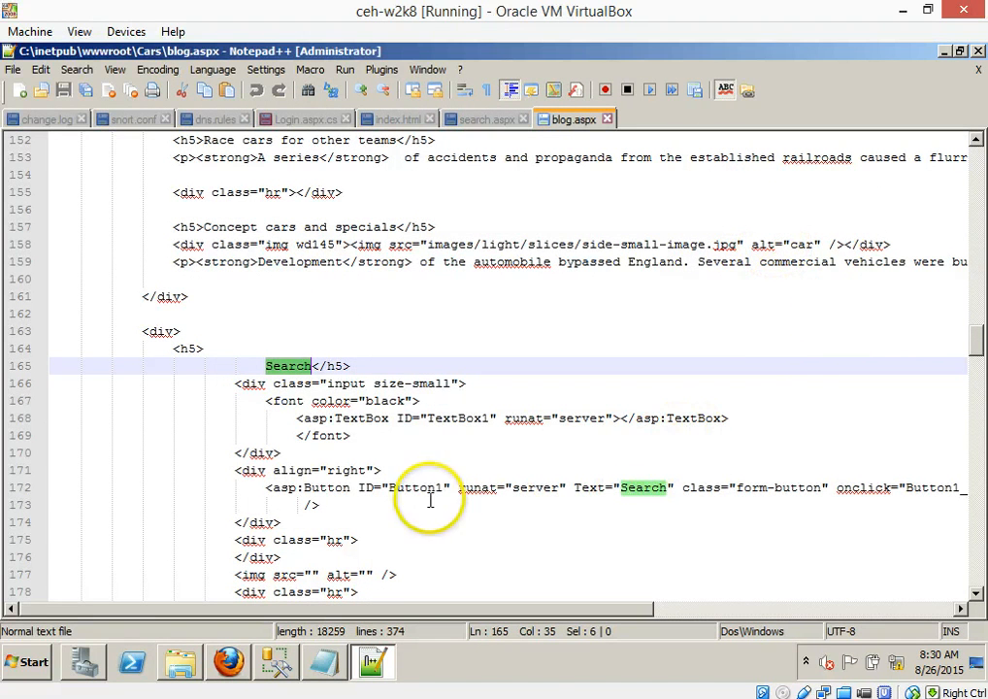
mouse_move(313, 418)
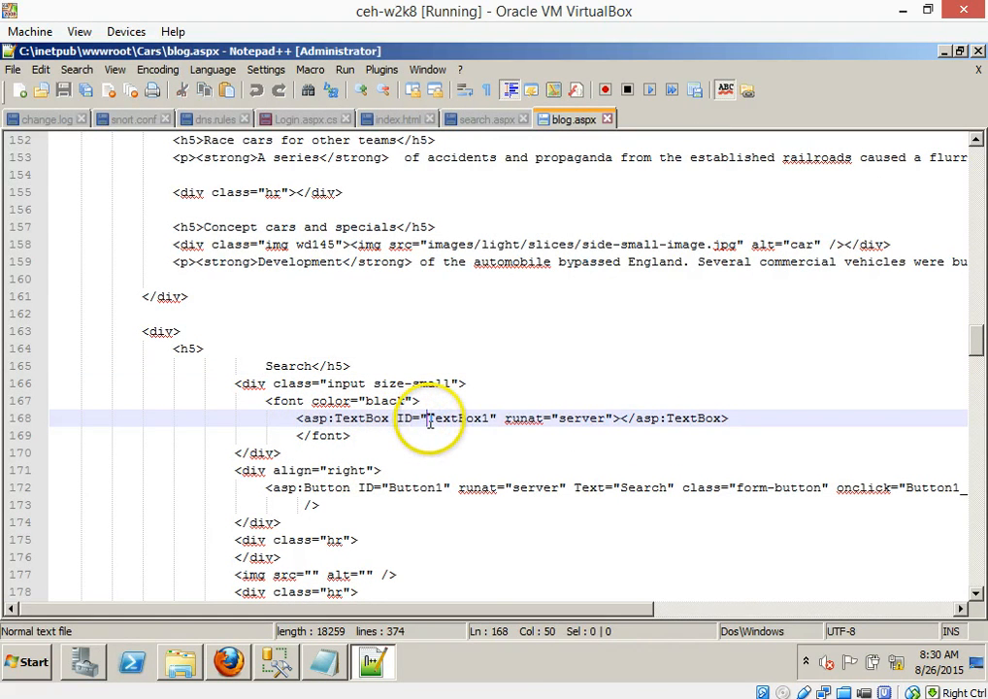
Step: Highlight the TextBox1 and Button1 identifiers in the search markup, then return to the Cars folder
double_click(457, 417)
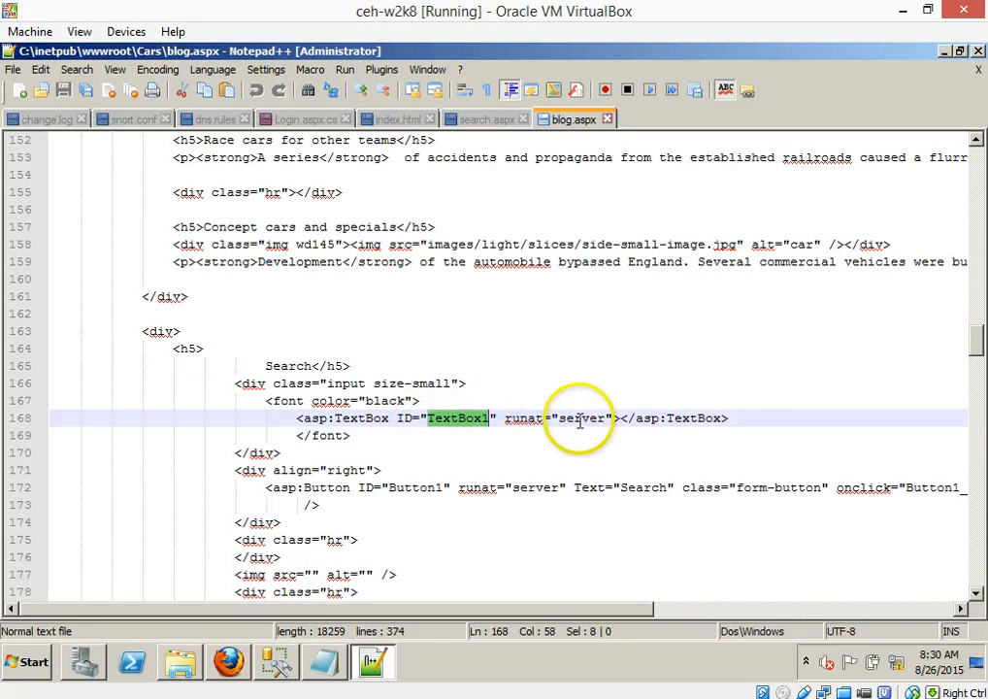
click(613, 419)
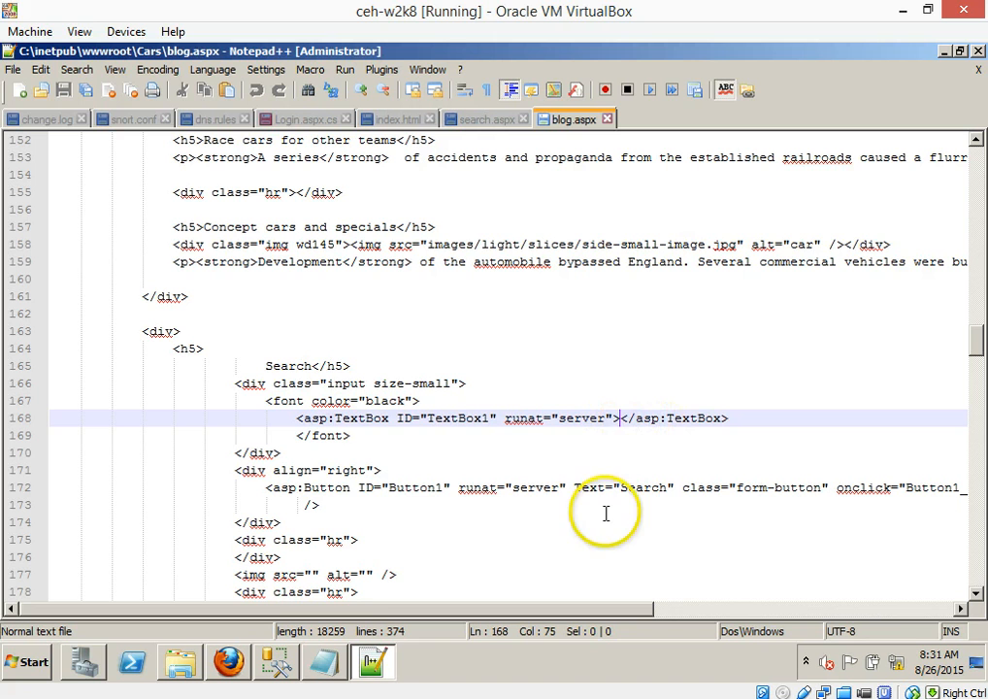
mouse_move(378, 592)
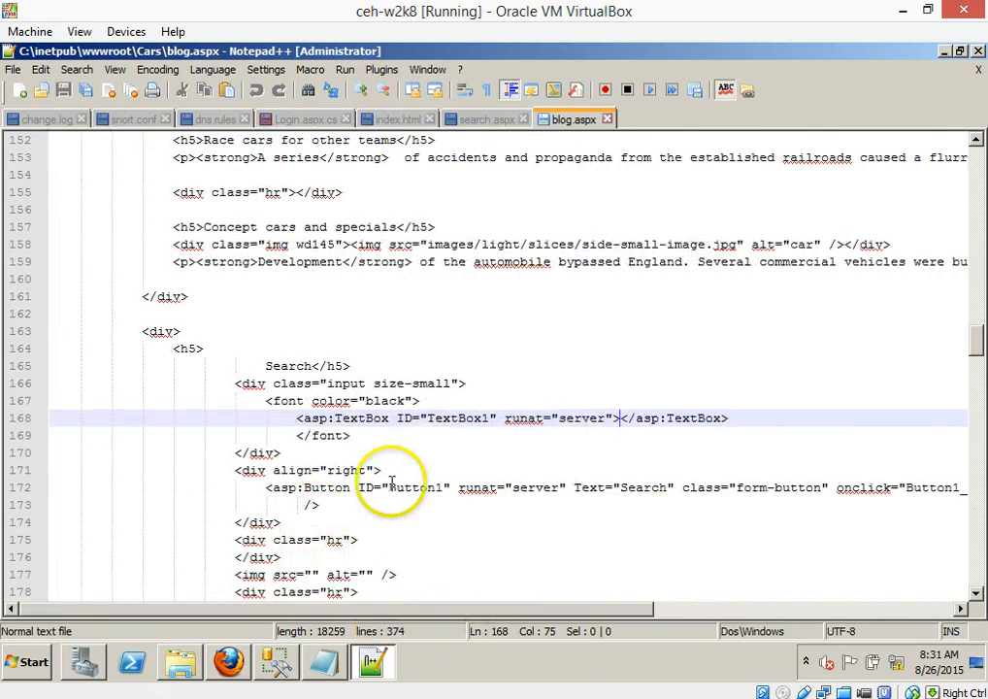
double_click(411, 488)
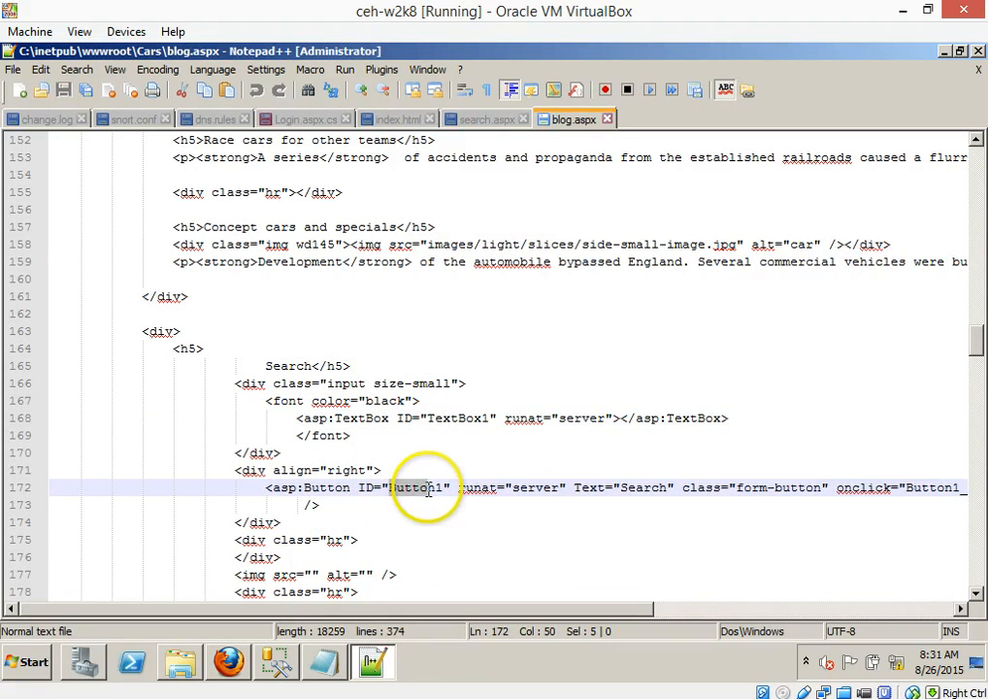
double_click(415, 487)
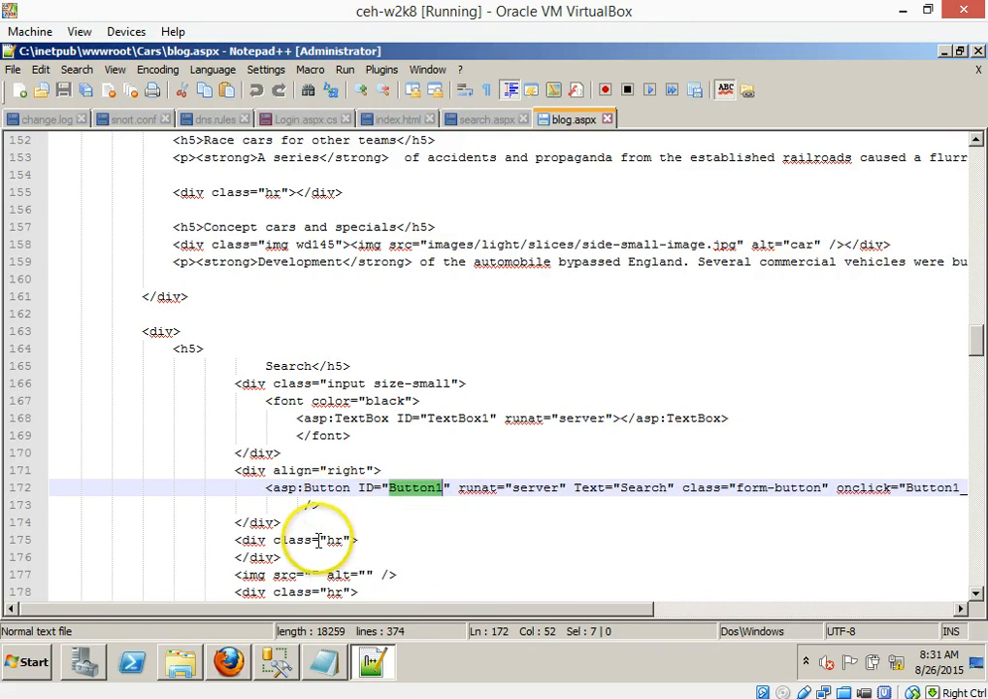
click(182, 662)
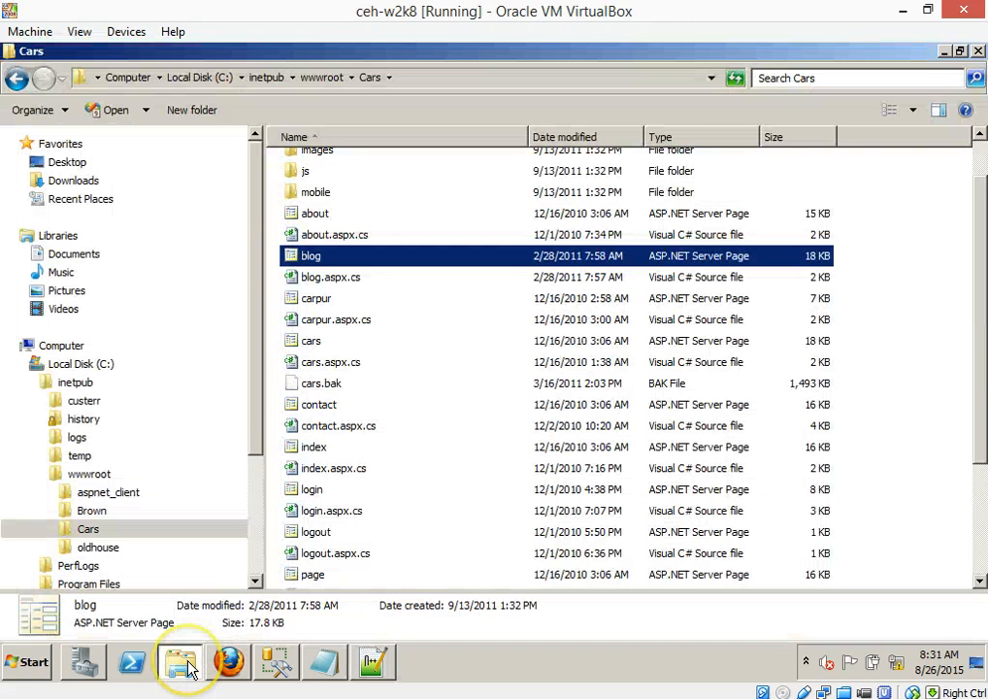
mouse_move(339, 281)
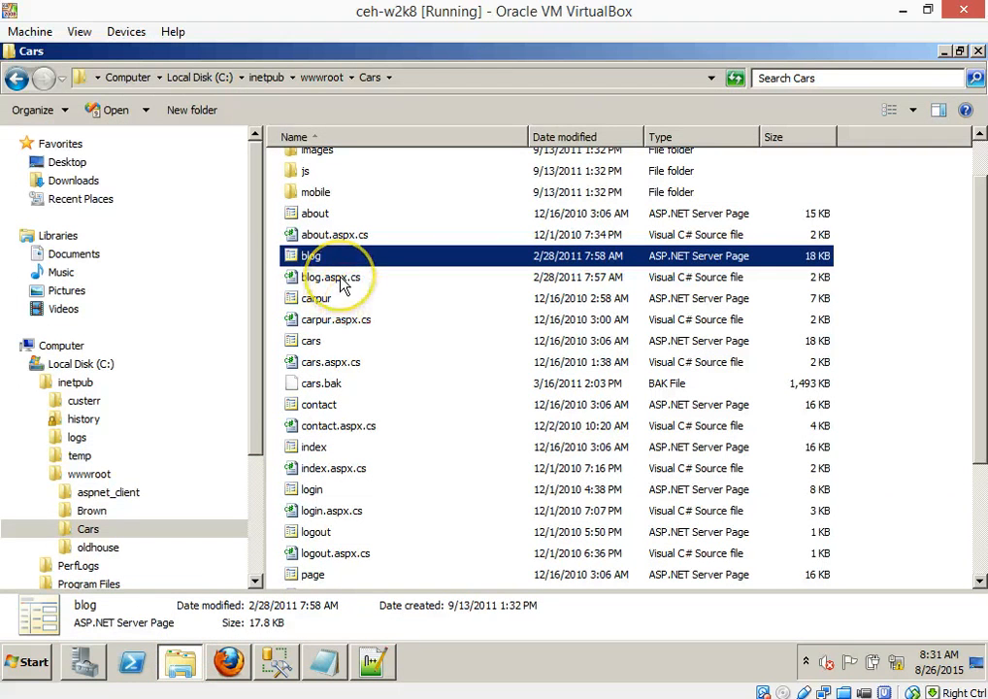
Step: Open the blog.aspx.cs code-behind file with Edit with Notepad++
click(326, 275)
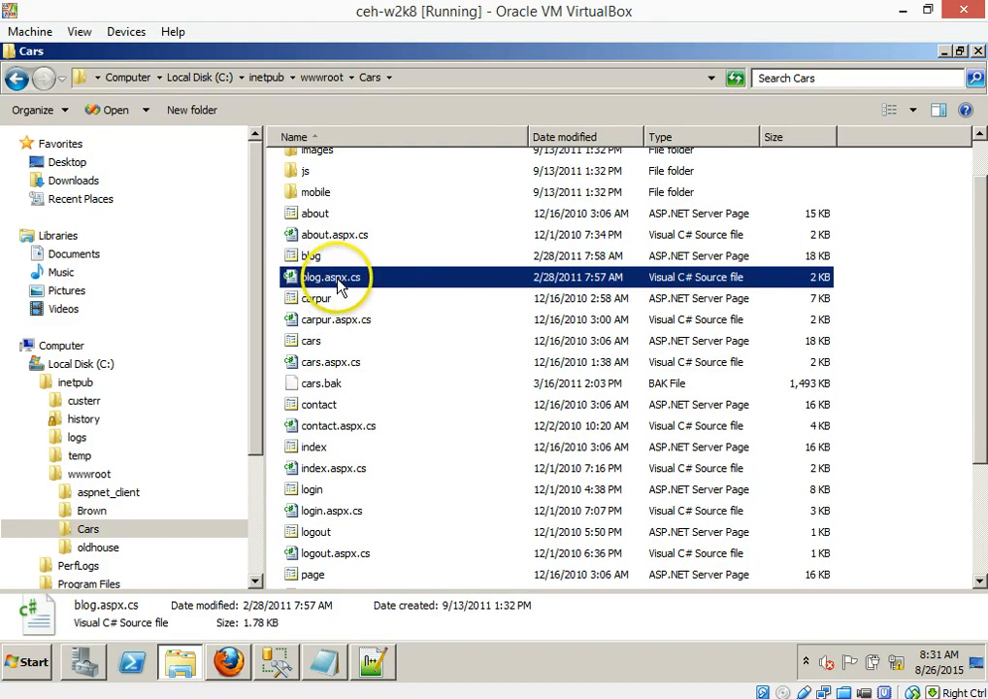
right_click(334, 276)
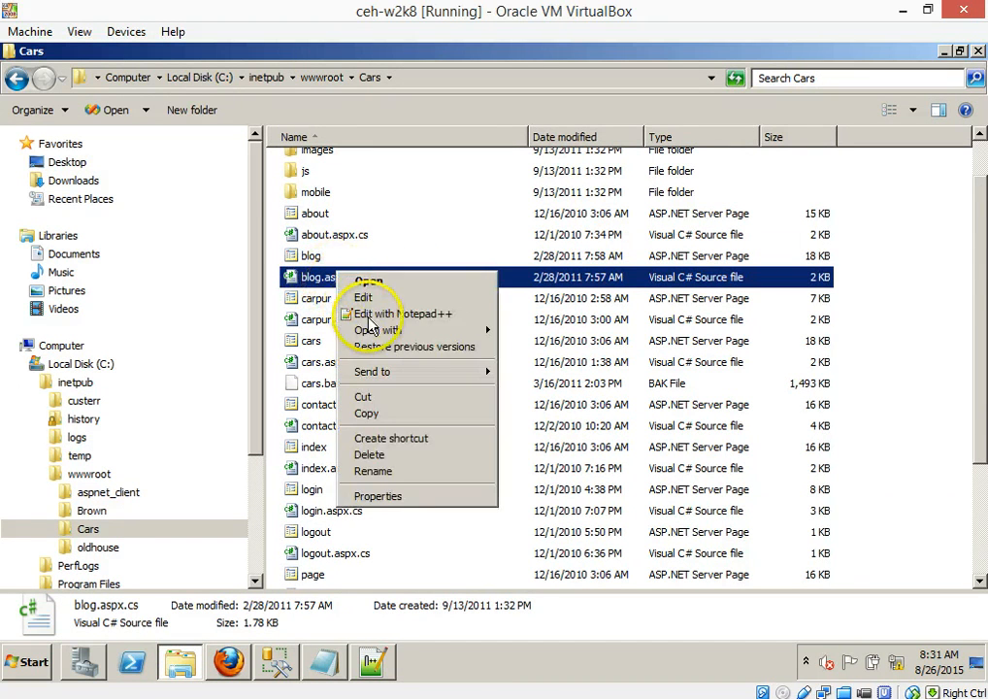
click(396, 314)
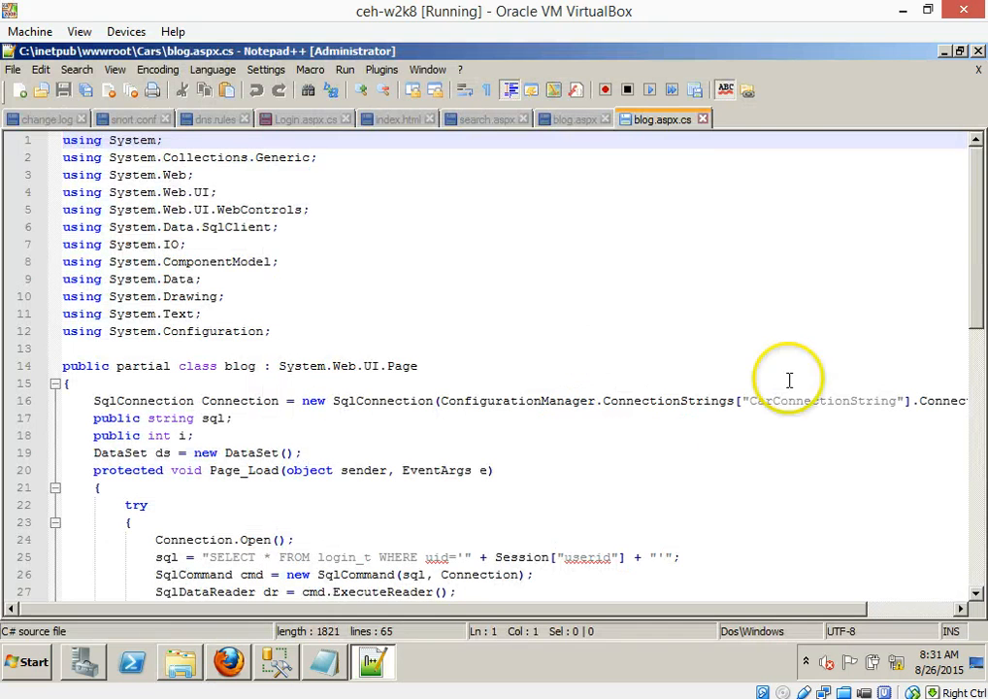
mouse_move(978, 226)
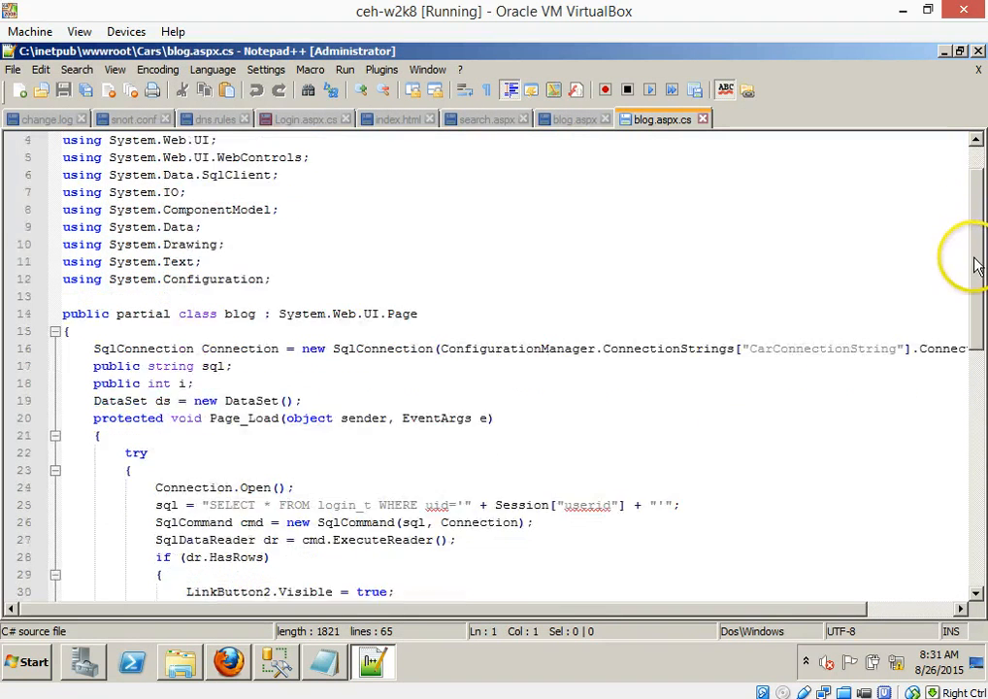
Step: Review Button1_Click: its text-length check, empty branch, and else redirect to Search.aspx?id= plus TextBox1 text
scroll(down, 3)
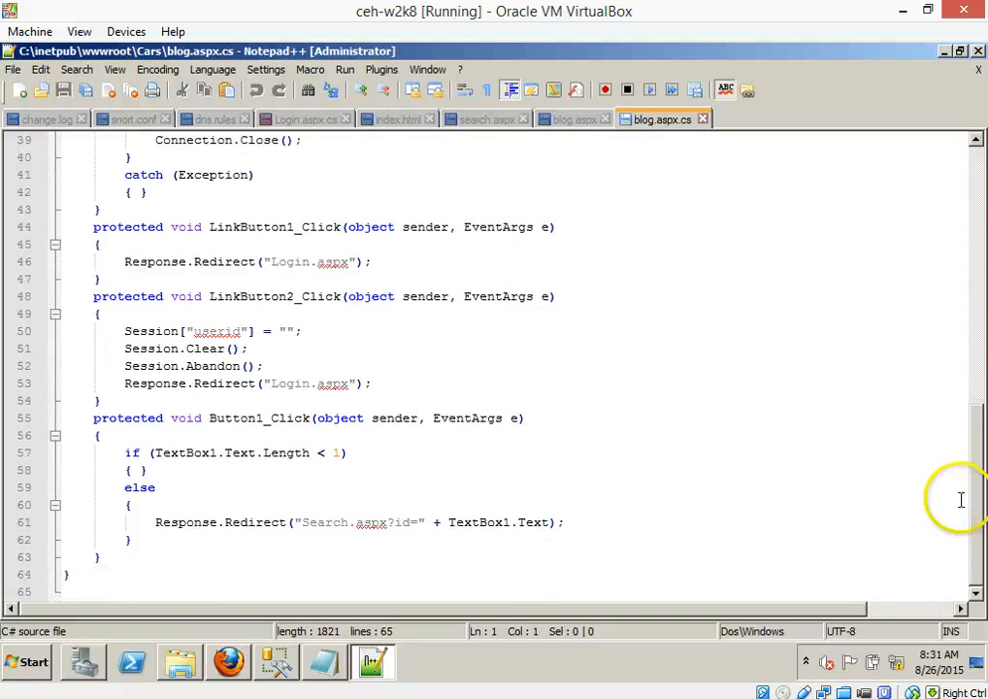
click(155, 453)
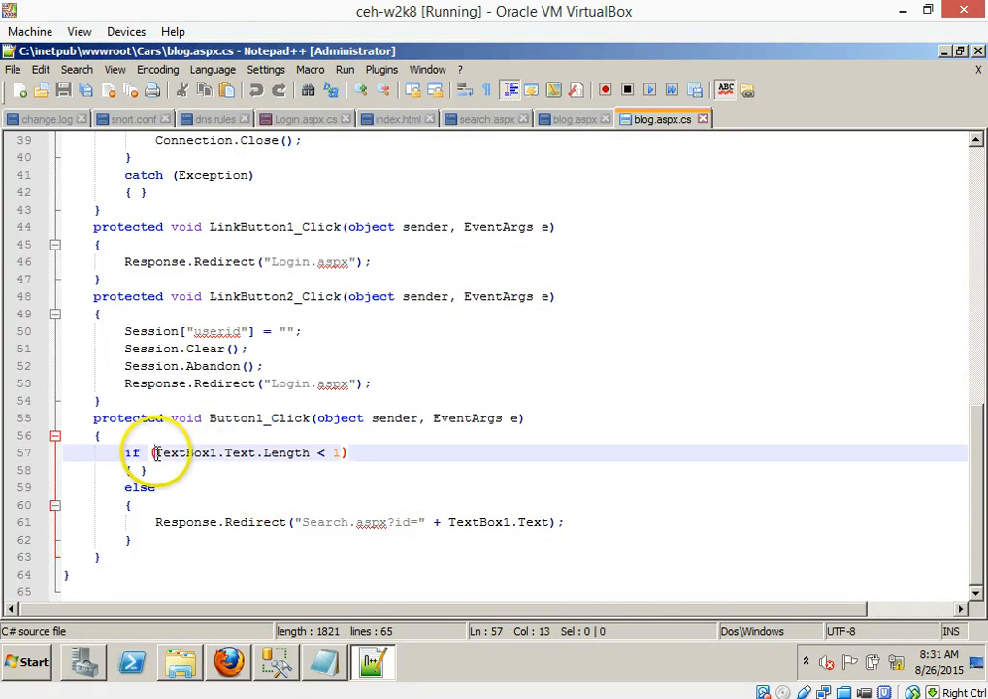
double_click(235, 418)
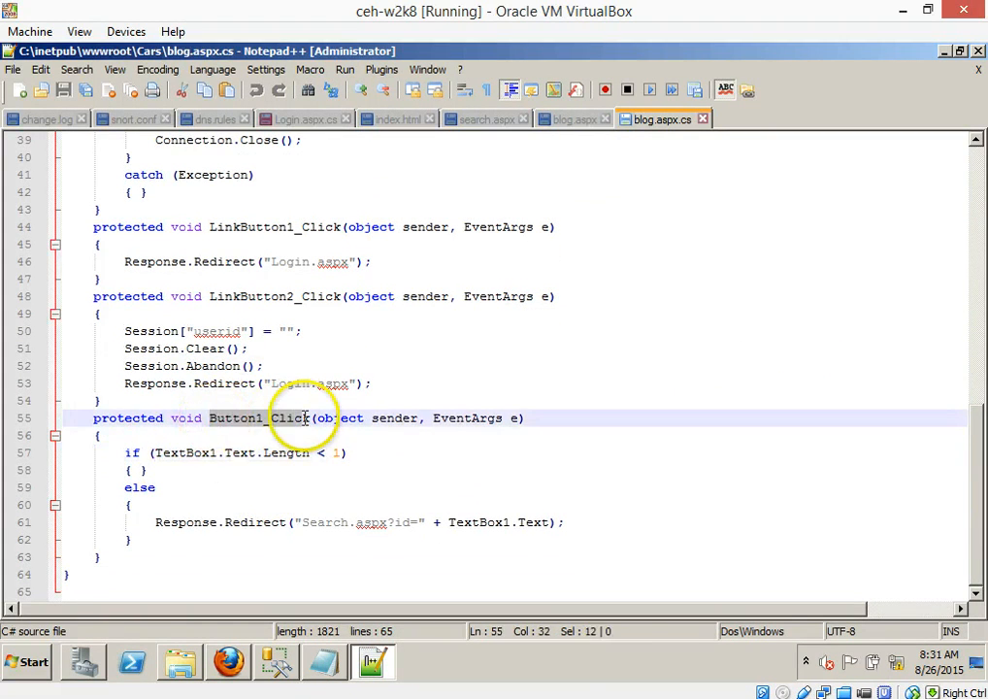
double_click(256, 417)
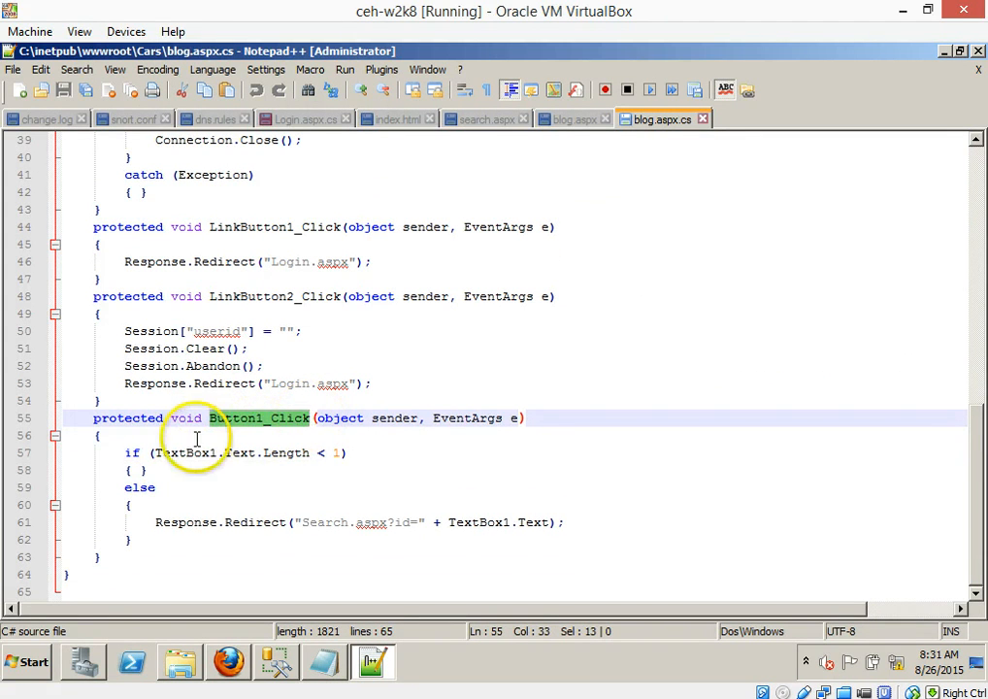
click(268, 452)
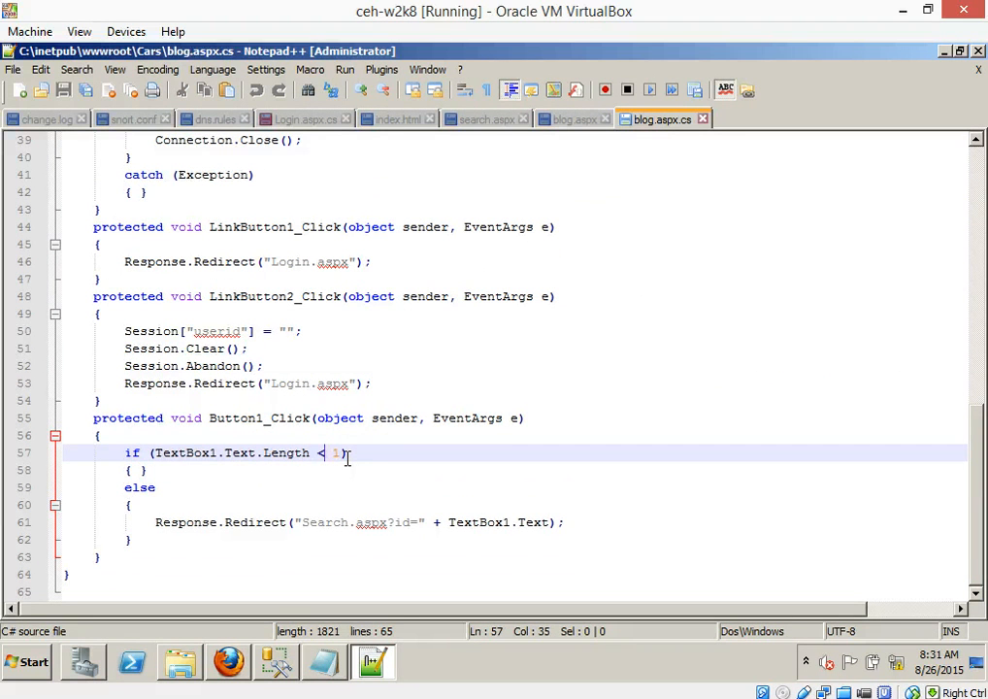
click(128, 470)
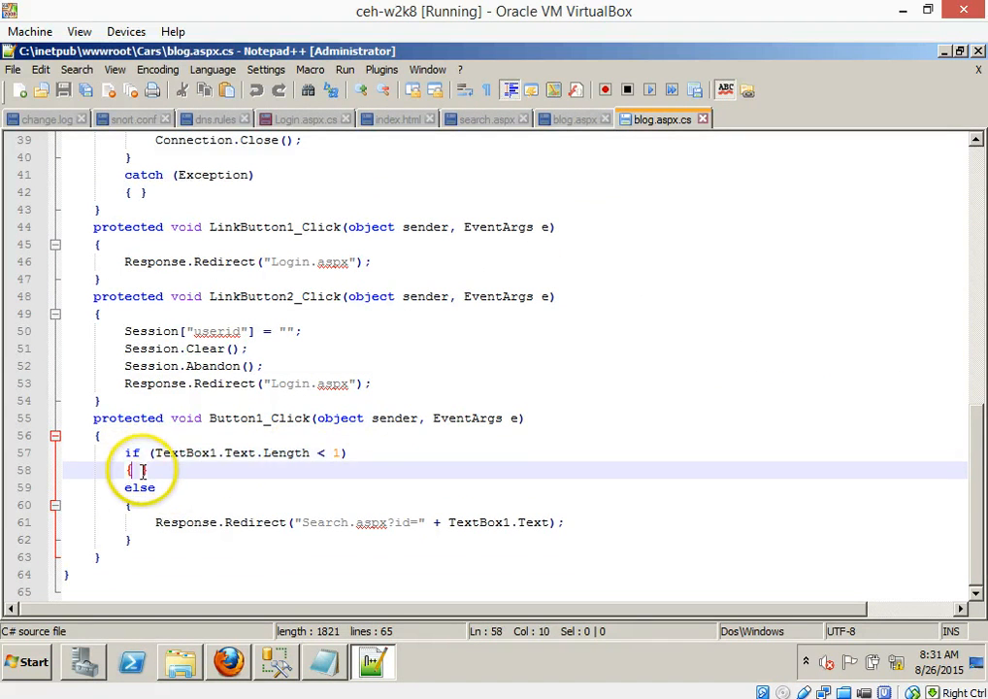
click(140, 487)
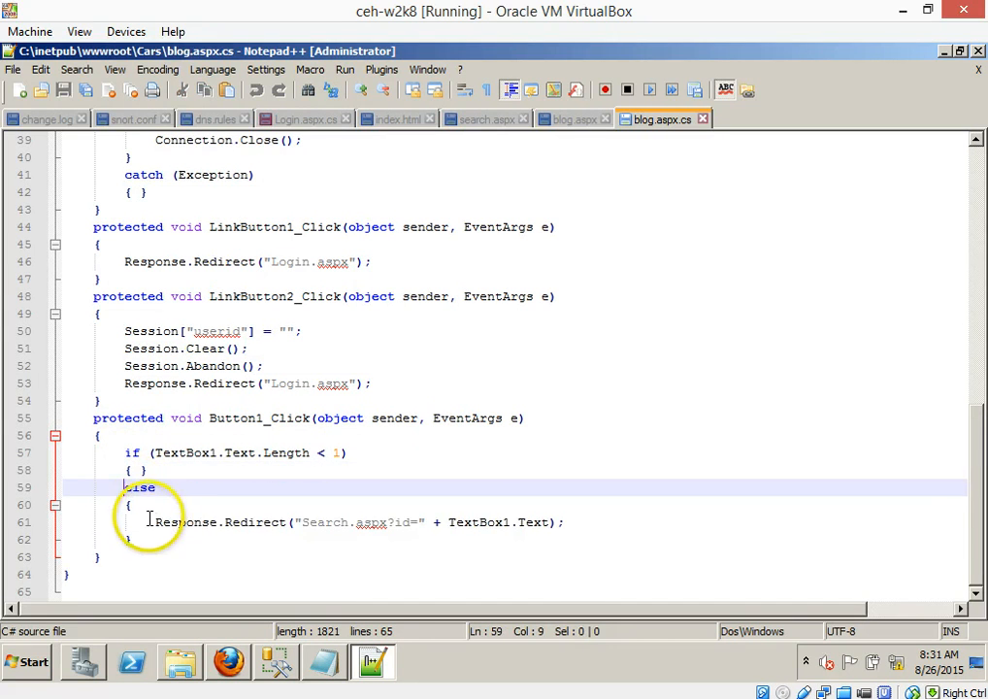